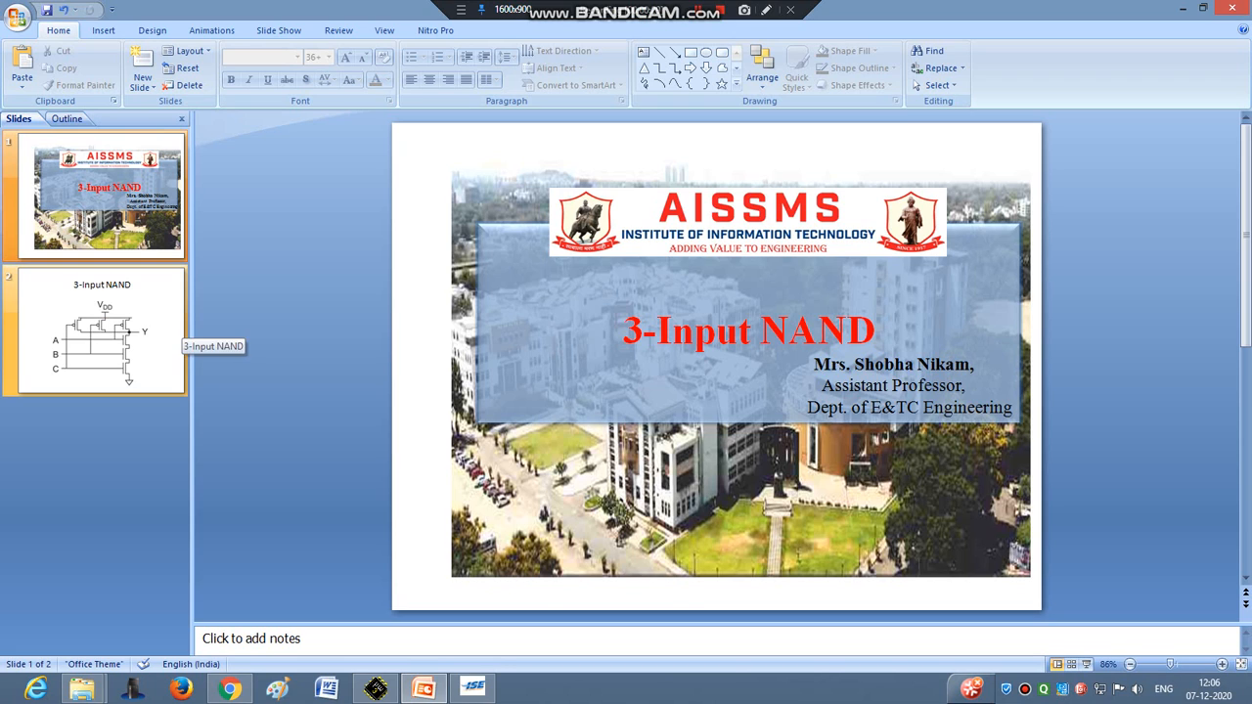
Show slide 2 with the 3-Input NAND schematic in PowerPoint
{"action": "left_click", "coordinate": [102, 330]}
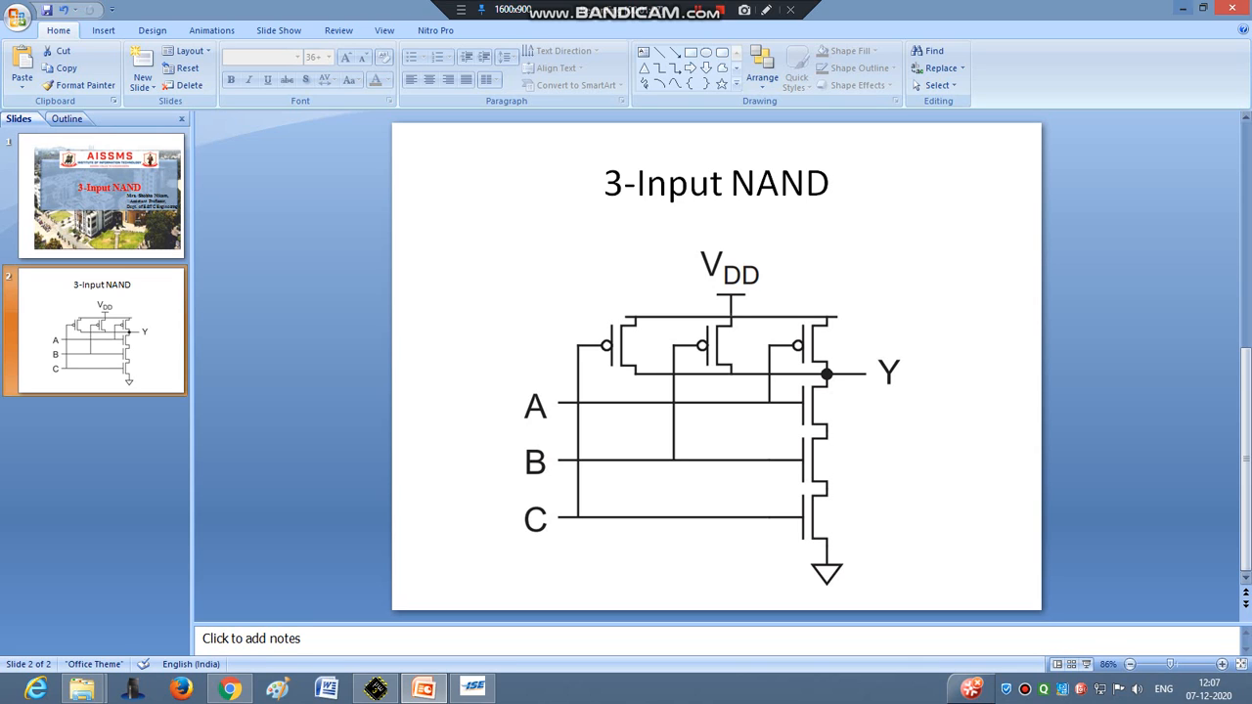
{"action": "mouse_move", "coordinate": [375, 687]}
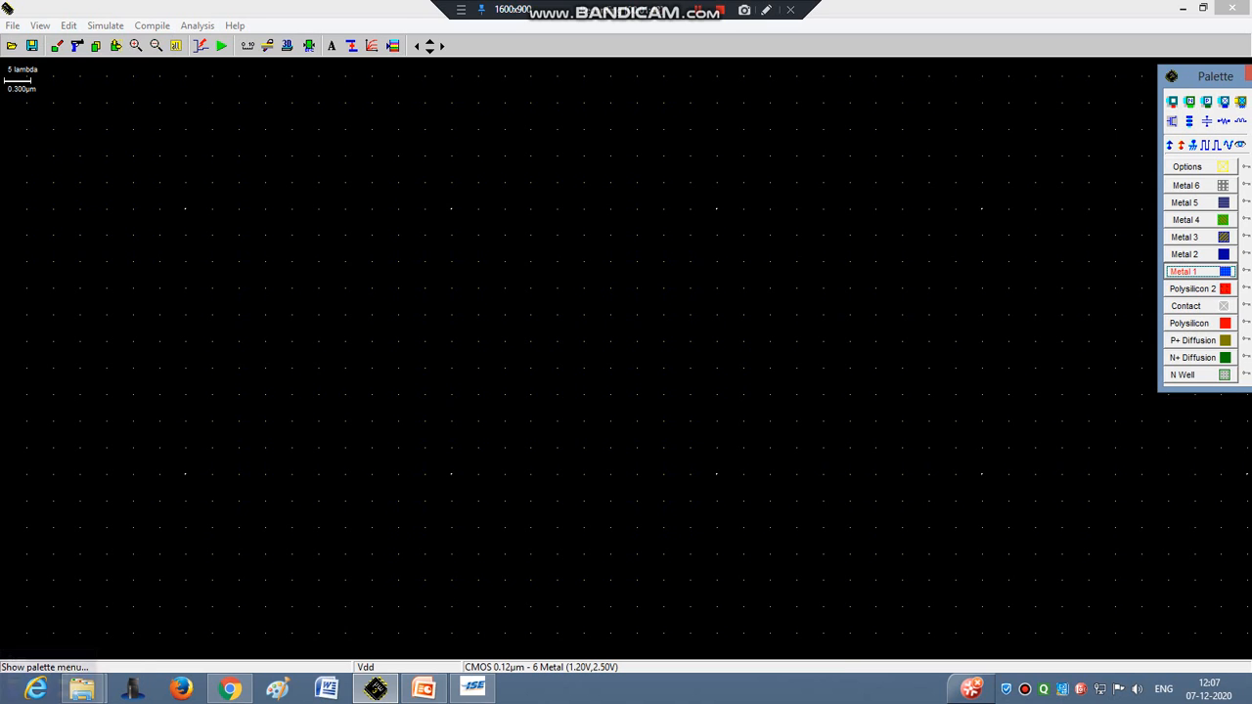
Return to the empty Microwind layout and look at the MOS generator without generating a device
{"action": "left_click", "coordinate": [422, 689]}
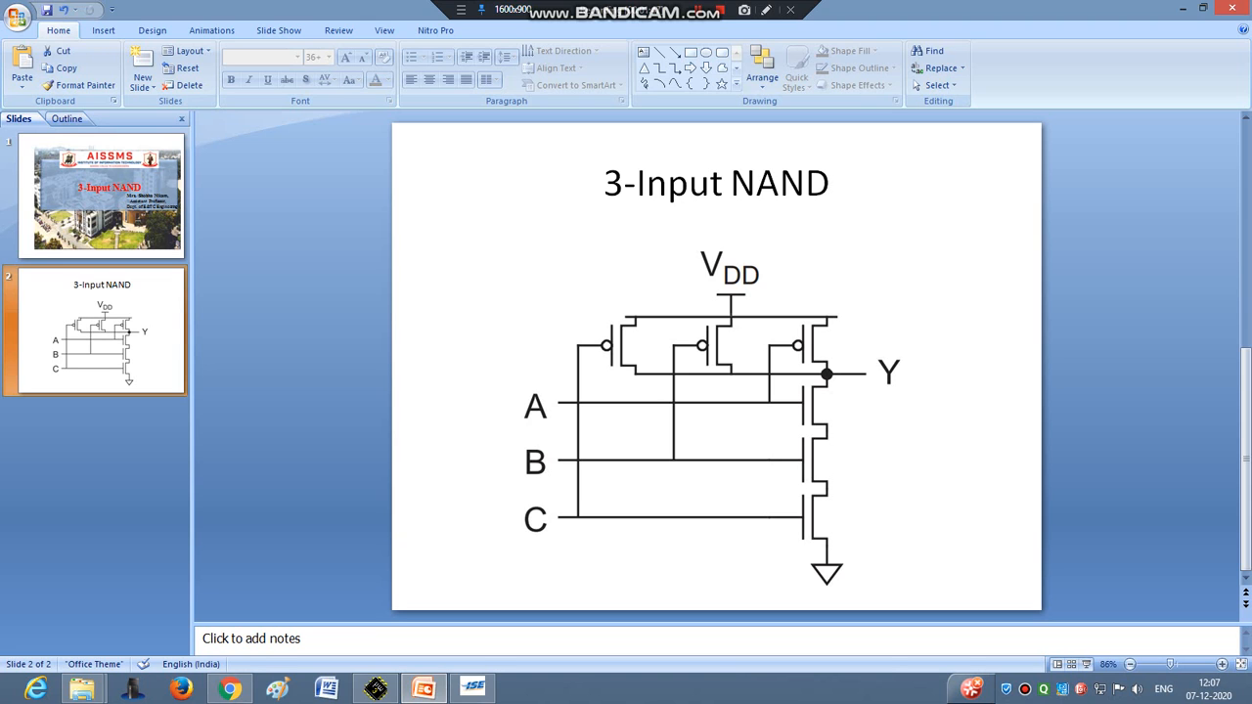
{"action": "left_click", "coordinate": [376, 689]}
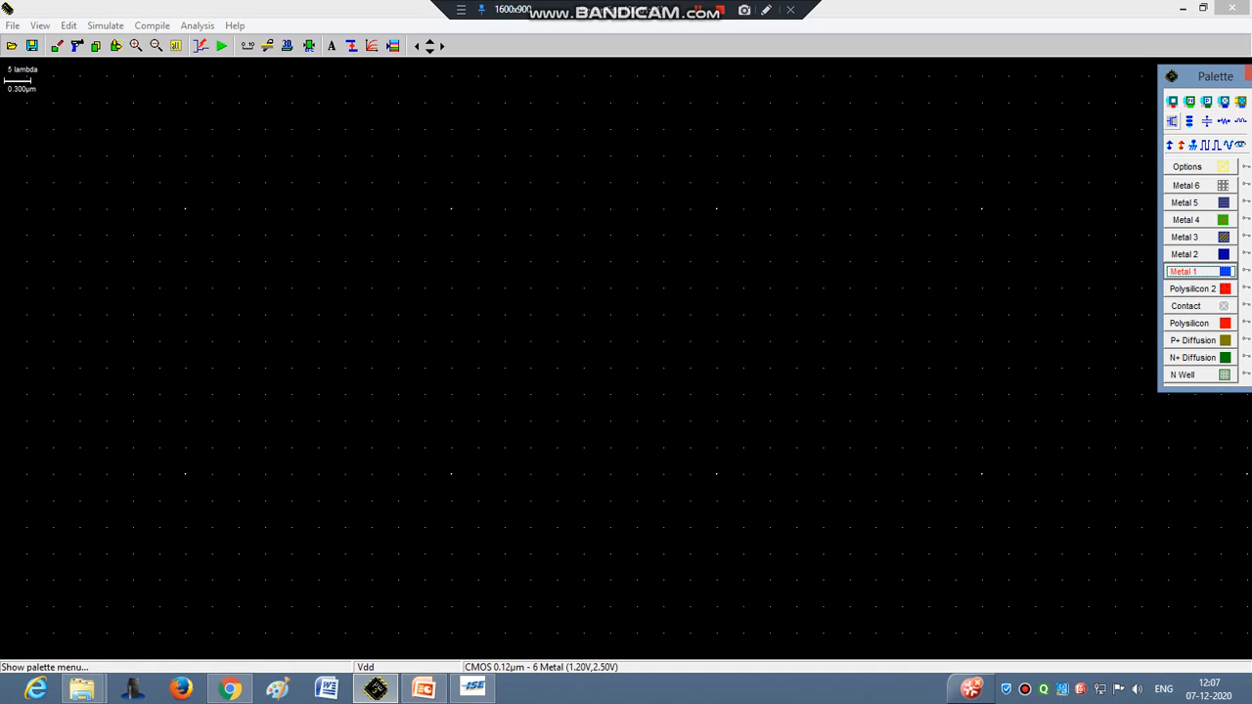
{"action": "mouse_move", "coordinate": [1172, 144]}
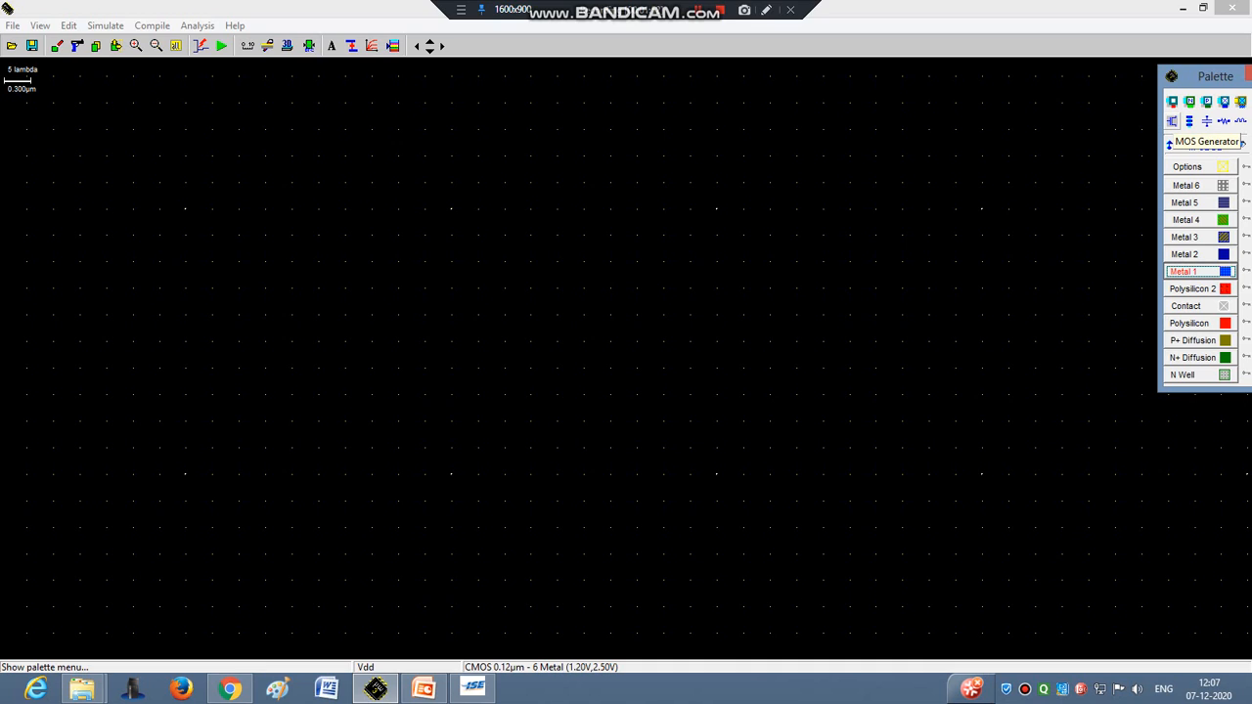
{"action": "left_click", "coordinate": [1174, 122]}
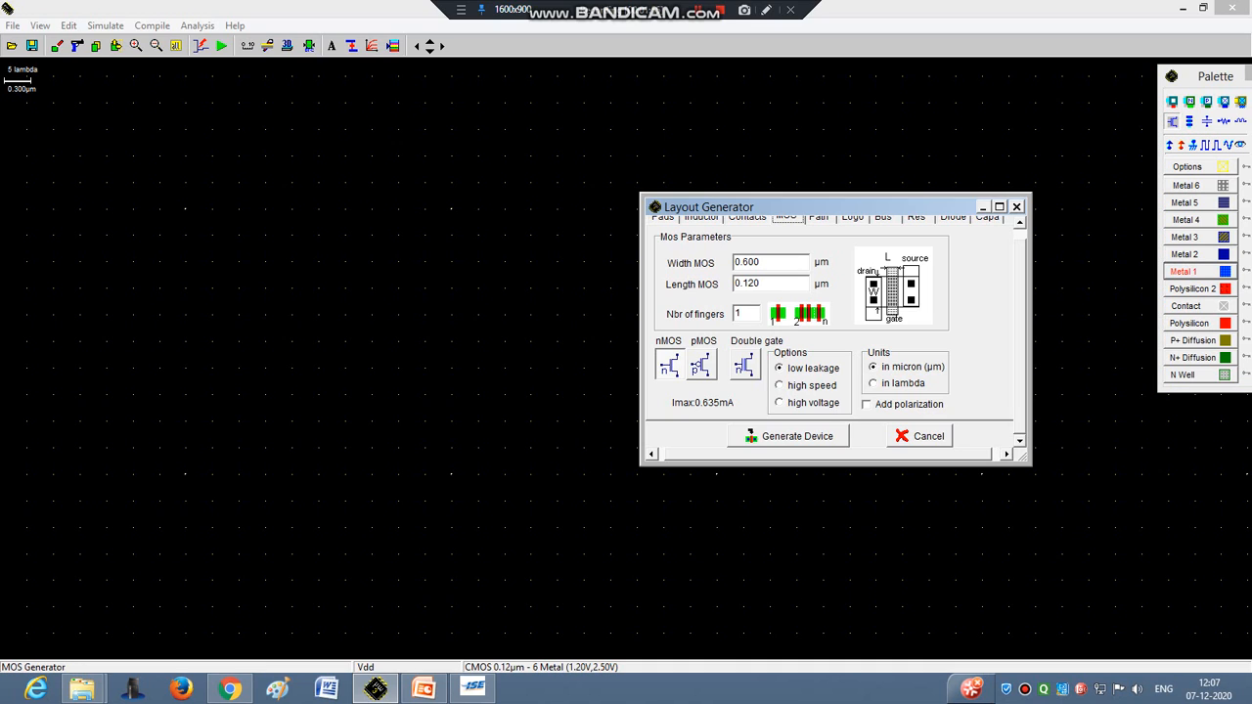
{"action": "mouse_move", "coordinate": [669, 364]}
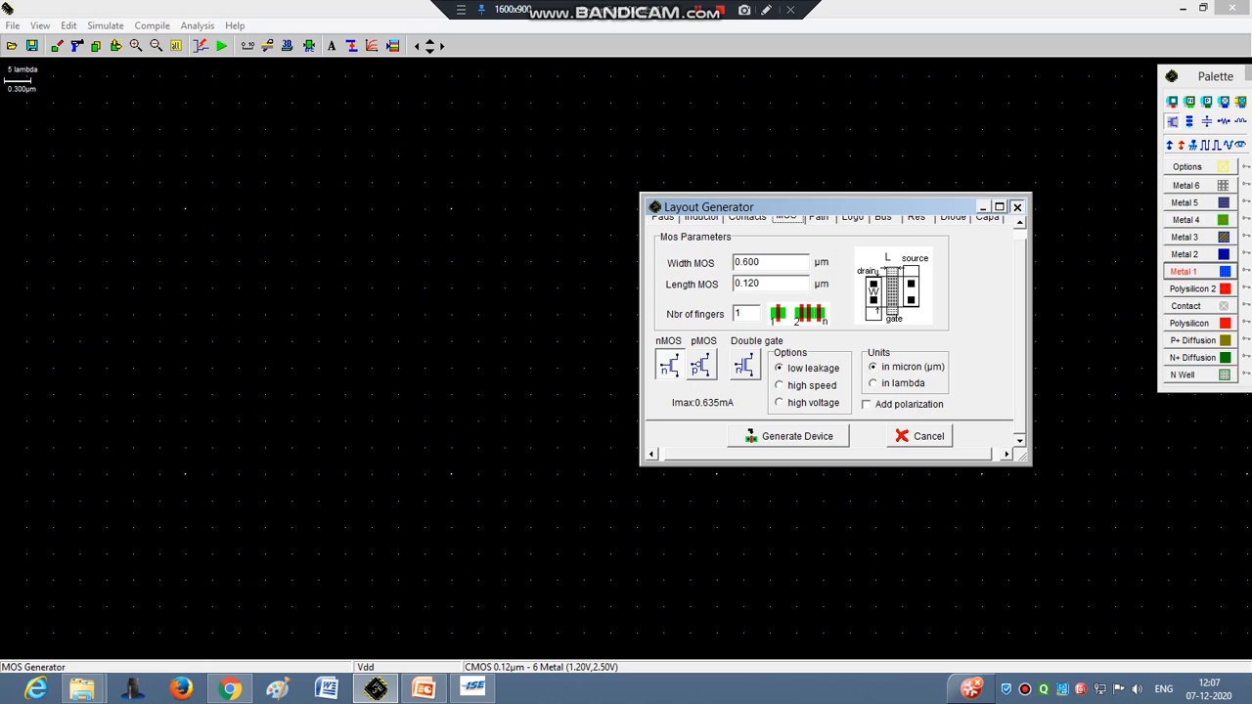
{"action": "left_click", "coordinate": [917, 434]}
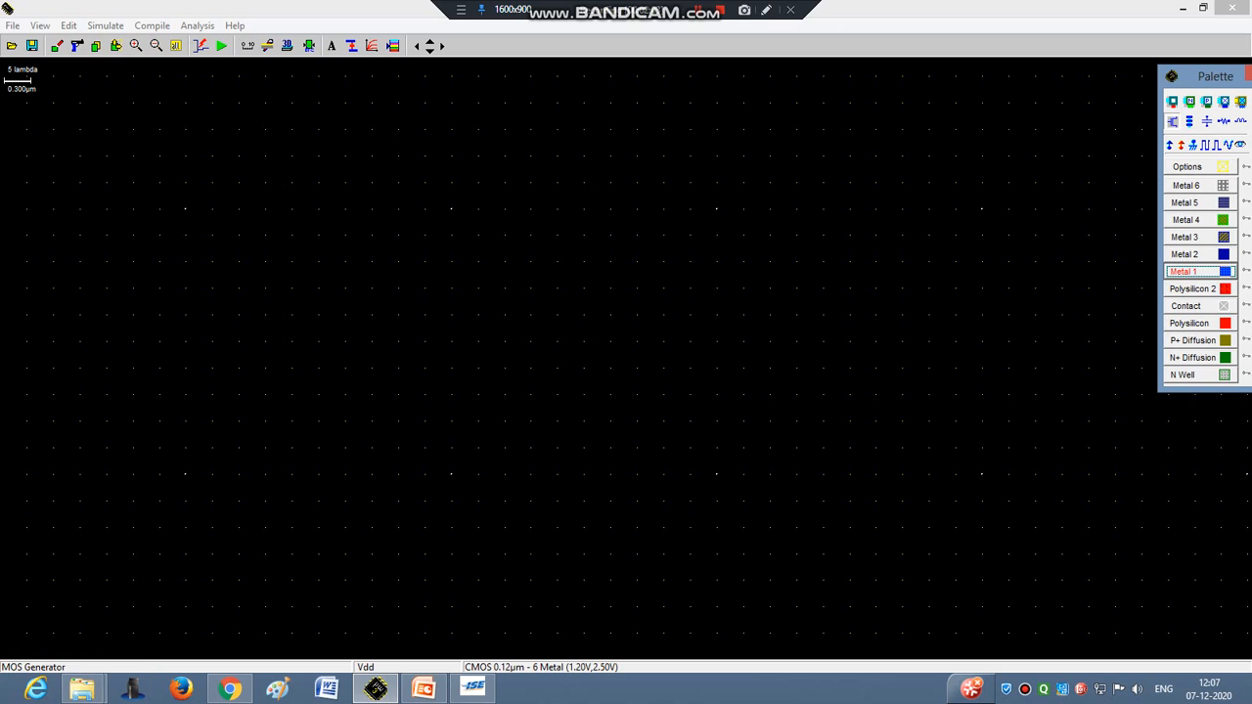
Load the cmos018.rul foundry file via File > Select Foundry
{"action": "left_click", "coordinate": [11, 25]}
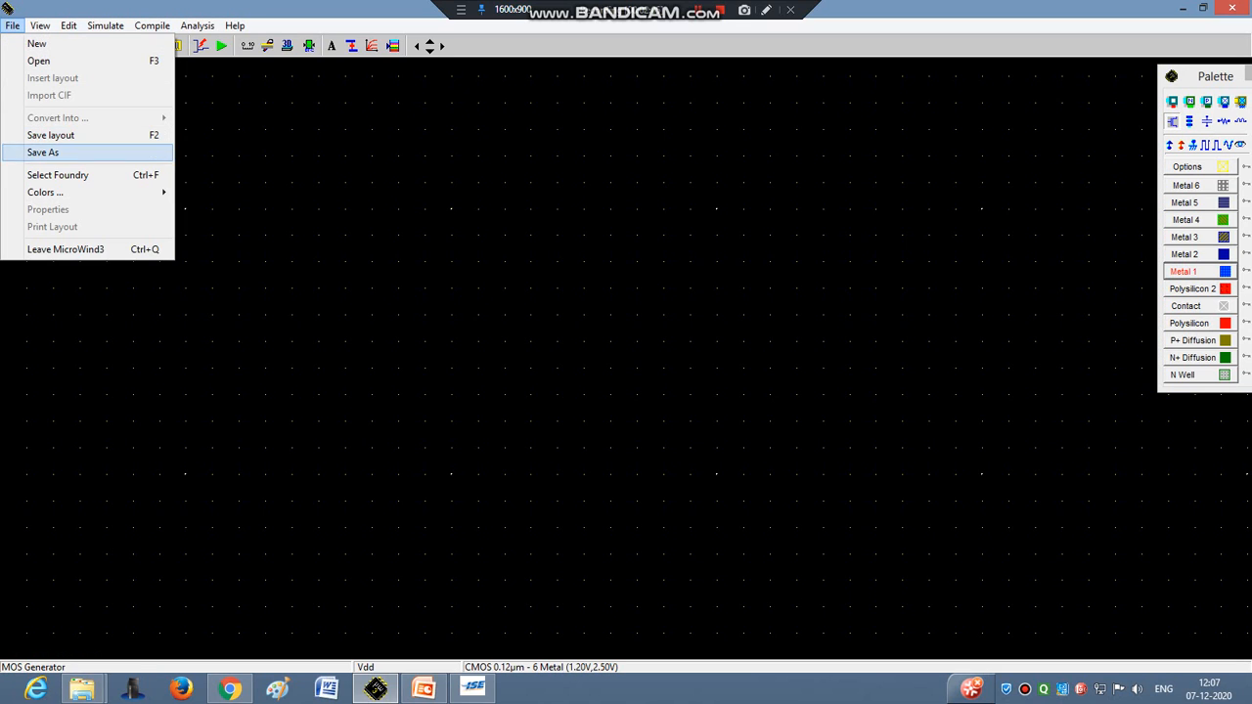
{"action": "left_click", "coordinate": [59, 174]}
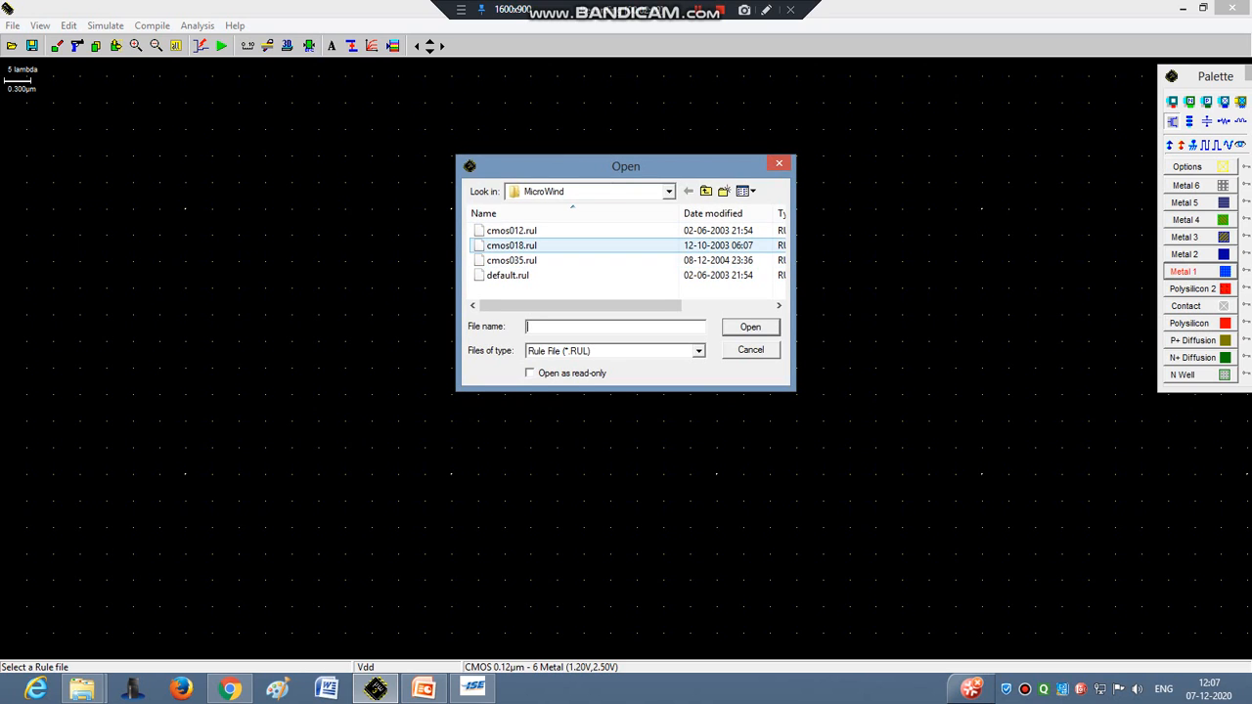
{"action": "left_click", "coordinate": [512, 246]}
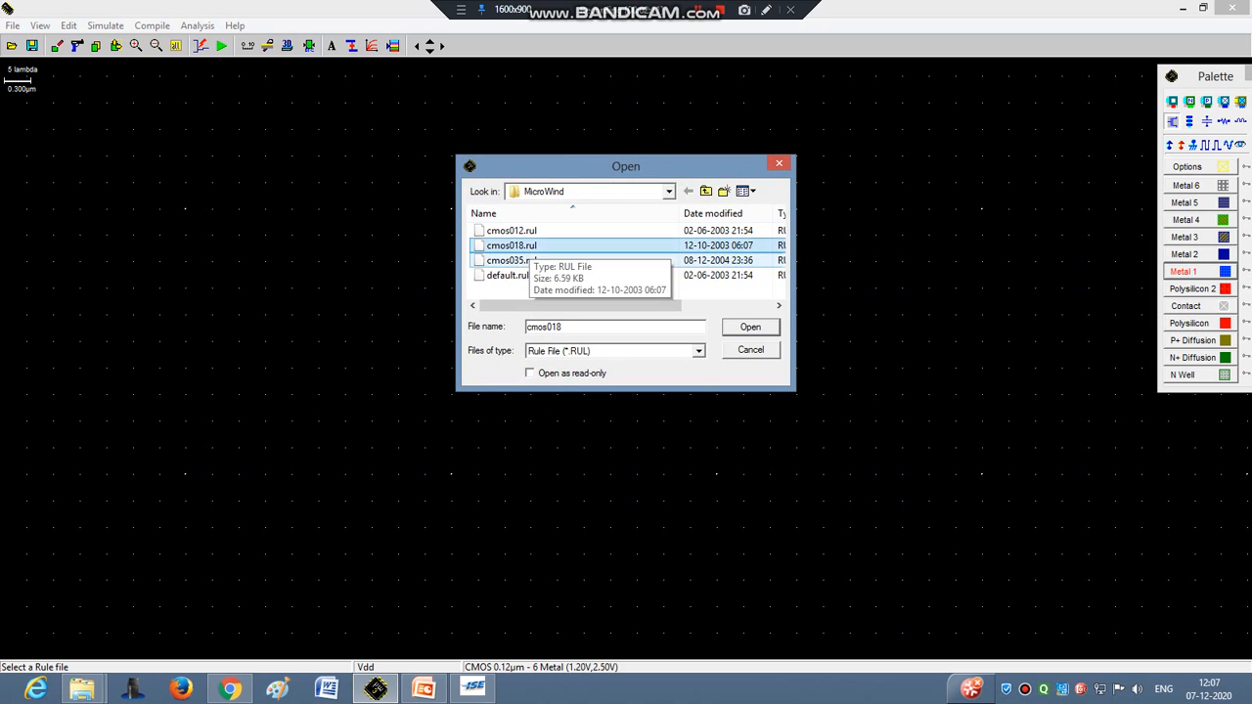
{"action": "left_click", "coordinate": [751, 327]}
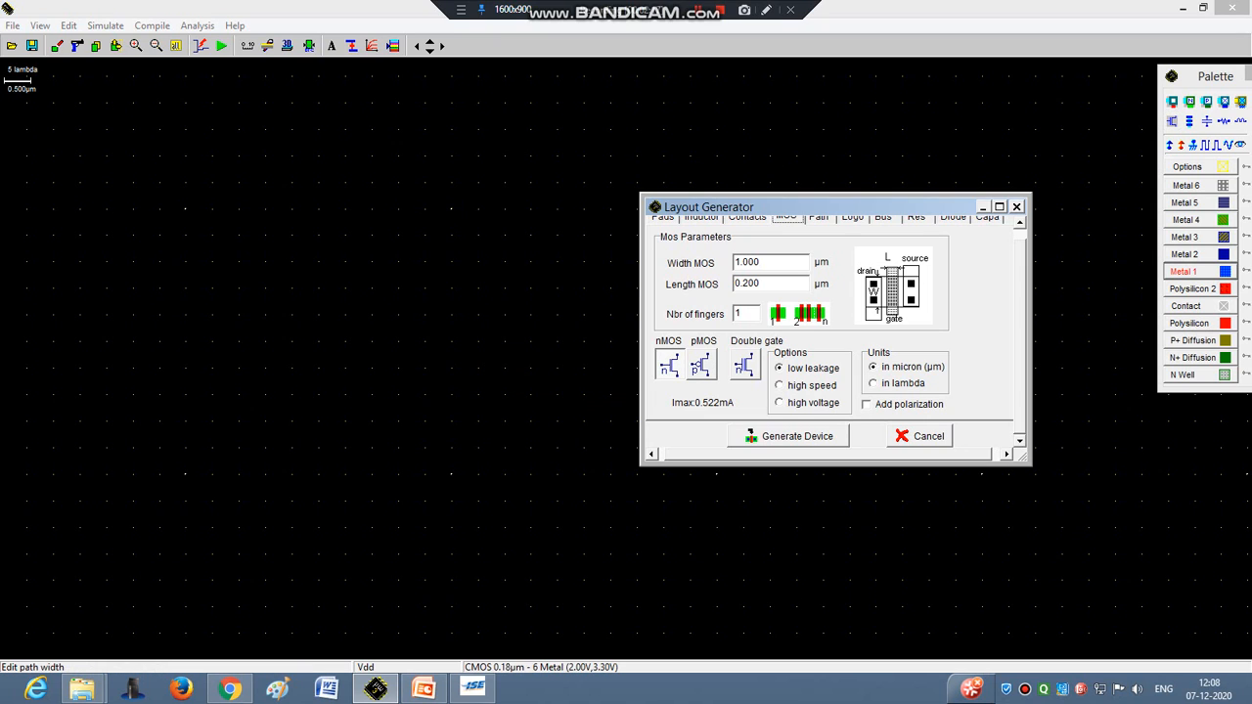
Generate and place two 1.0 µm by 0.2 µm nMOS transistors, one low near the centre and one near the top
{"action": "left_click", "coordinate": [786, 434]}
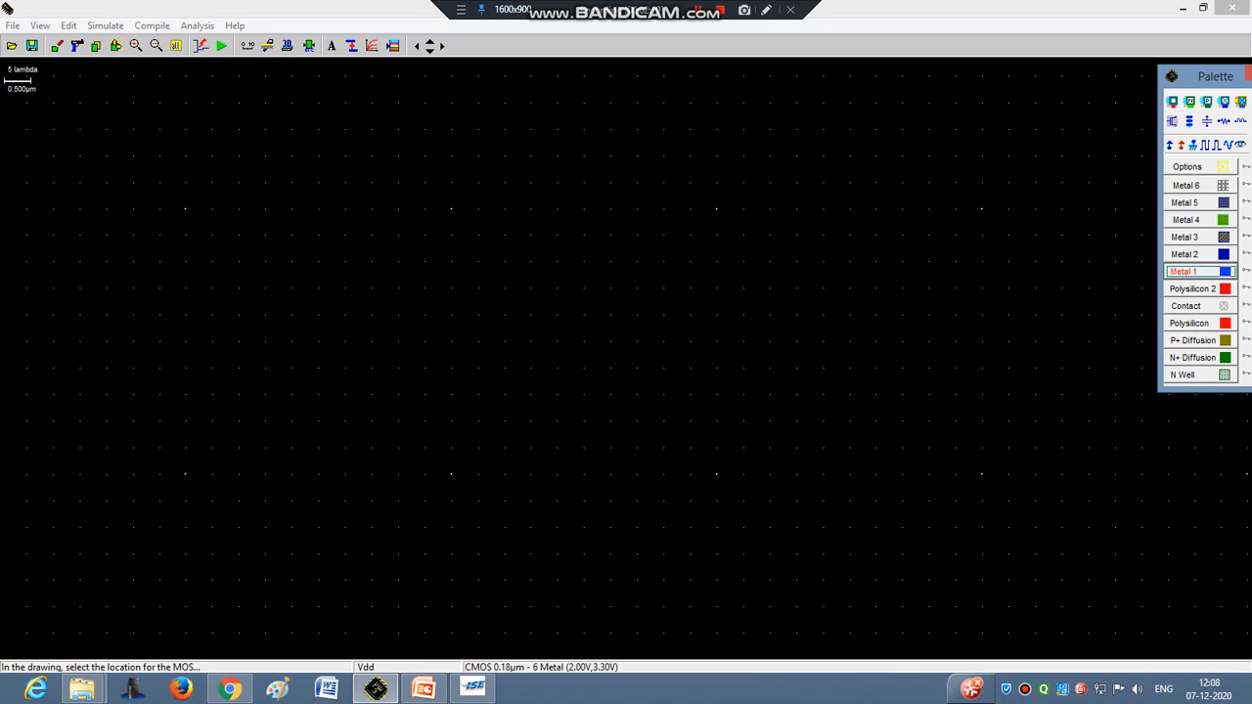
{"action": "left_click", "coordinate": [605, 509]}
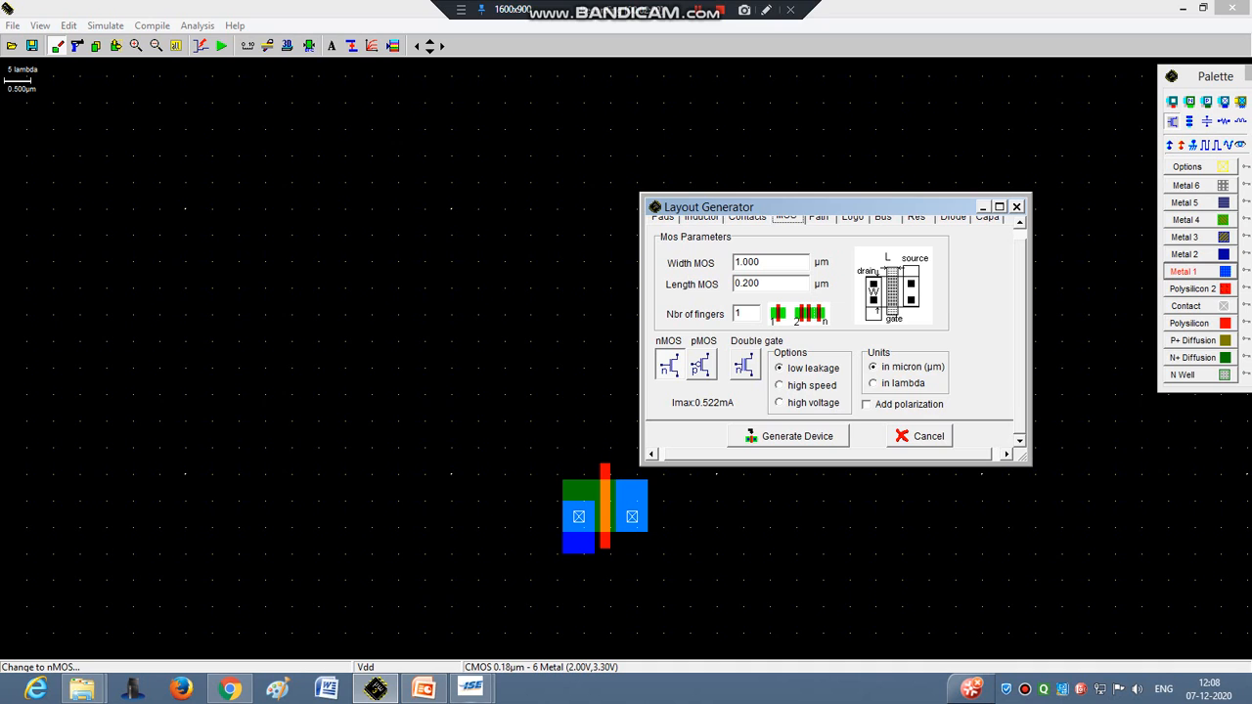
{"action": "left_click", "coordinate": [787, 434]}
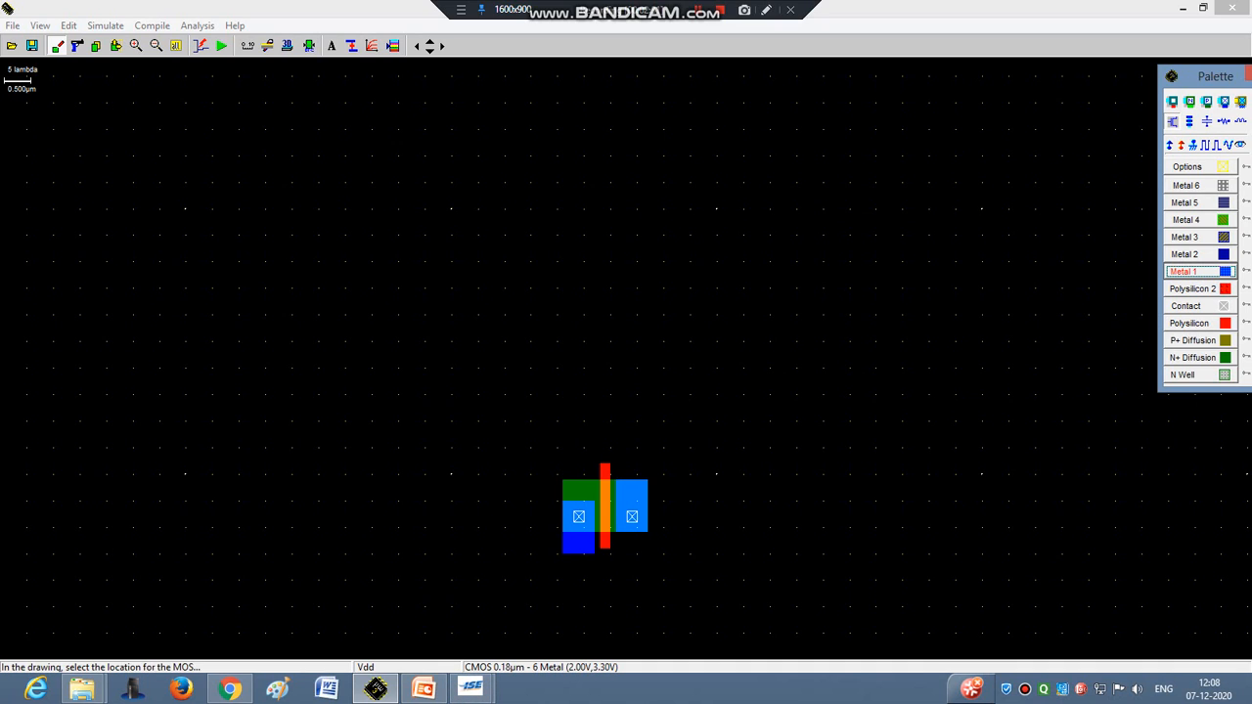
{"action": "left_click", "coordinate": [642, 352]}
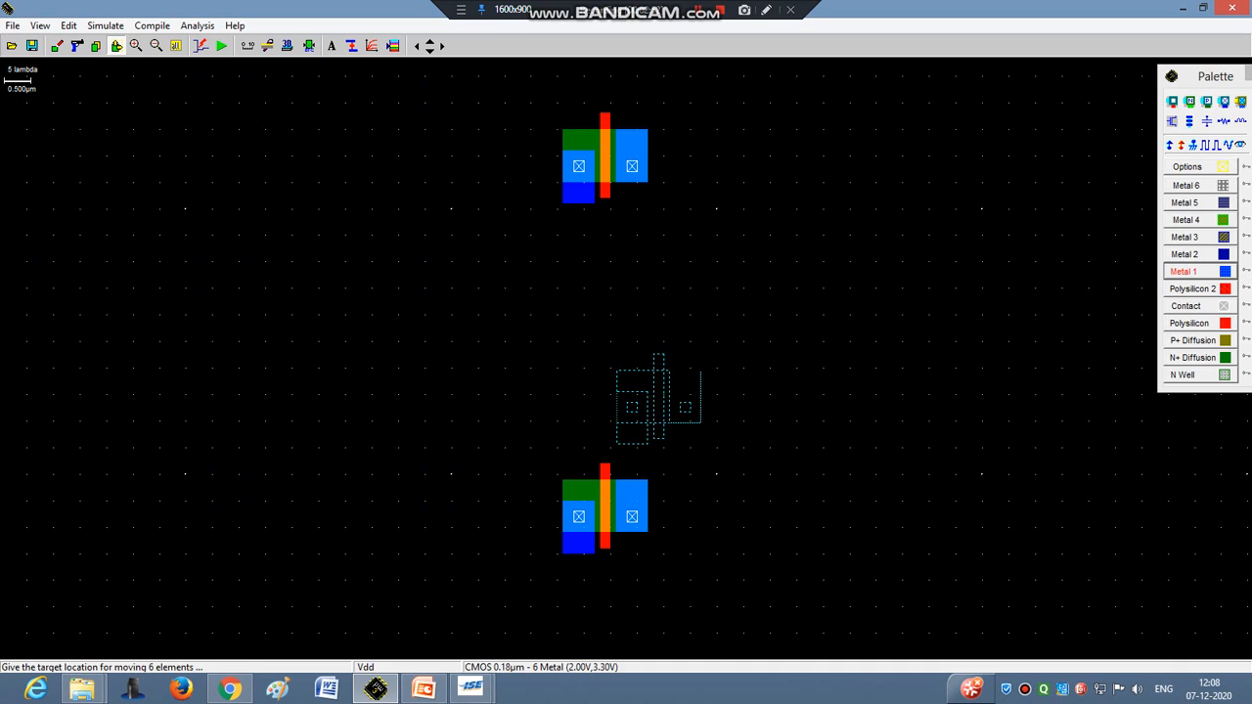
Drop the moved nMOS into the series stack, check the schematic, and reopen the MOS generator
{"action": "left_click", "coordinate": [658, 401]}
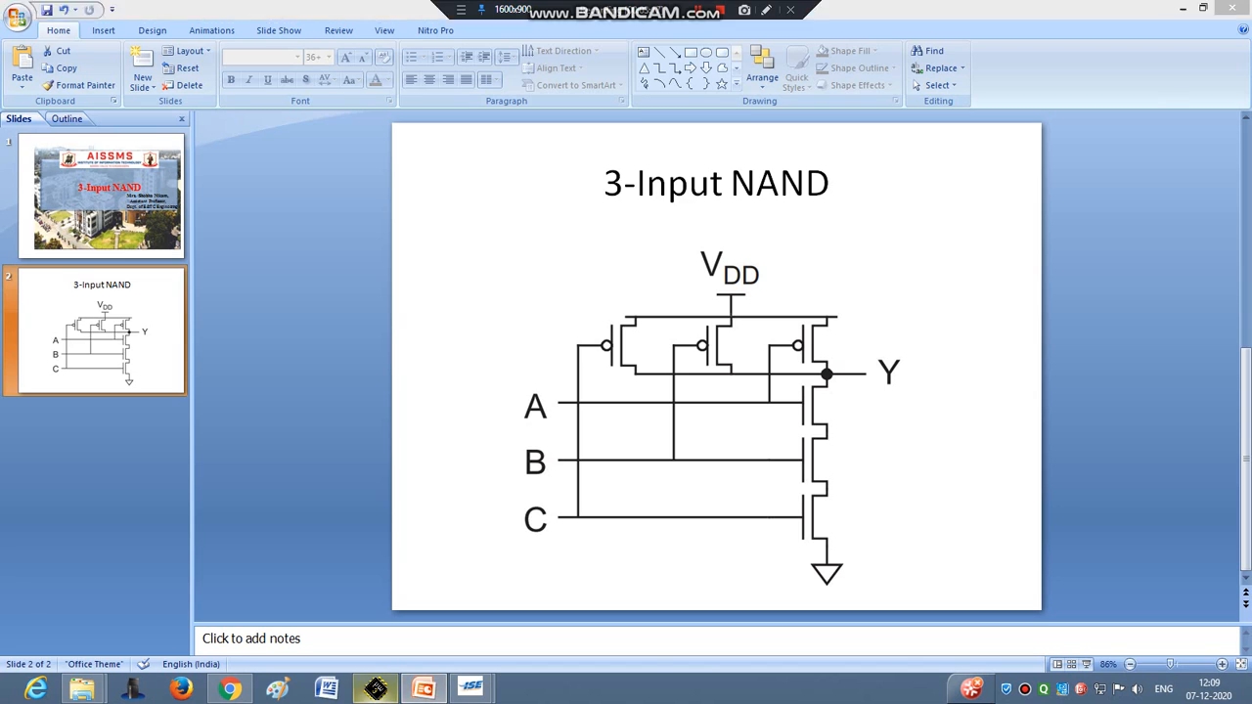
{"action": "left_click", "coordinate": [474, 688]}
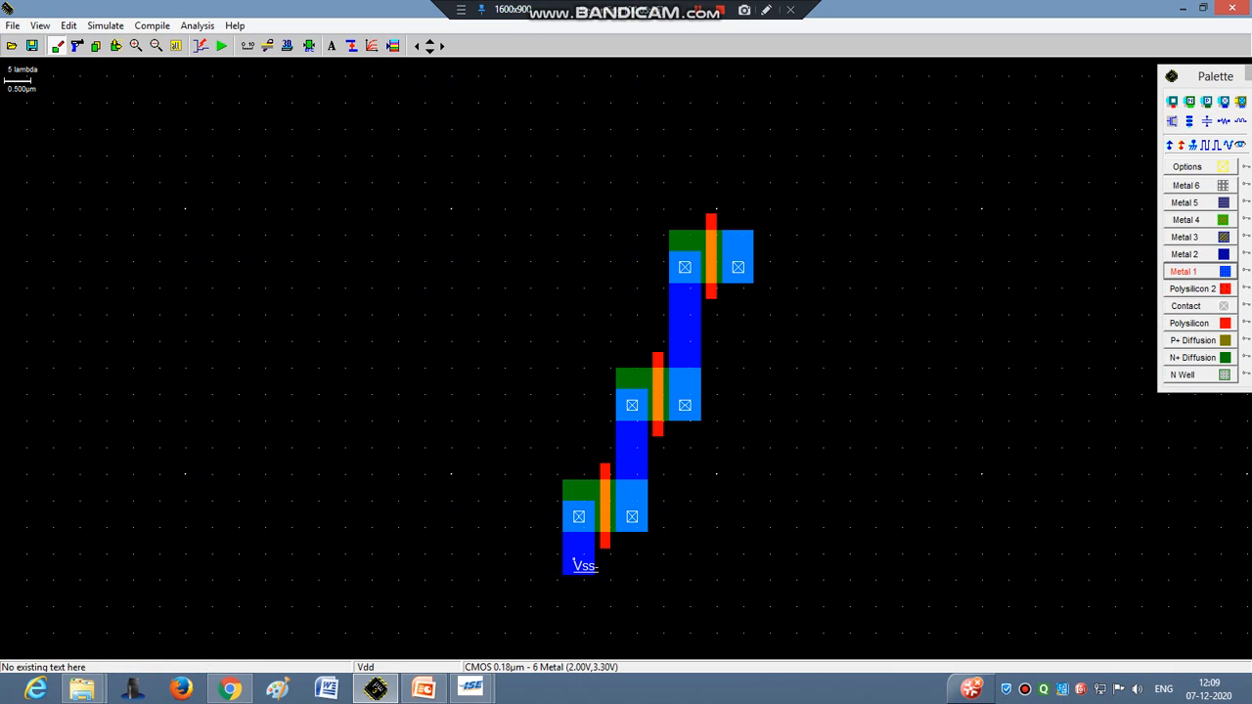
{"action": "left_click", "coordinate": [423, 689]}
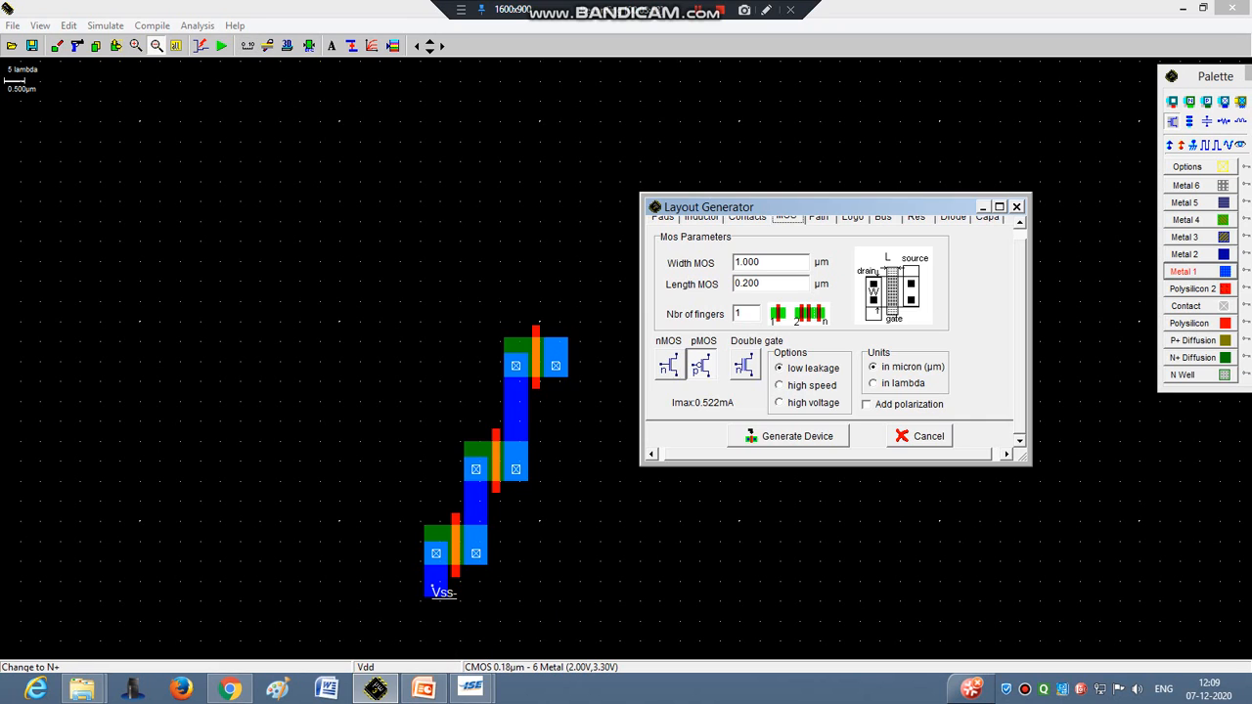
Generate three pMOS transistors and place them in a row above the nMOS stack
{"action": "left_click", "coordinate": [786, 434]}
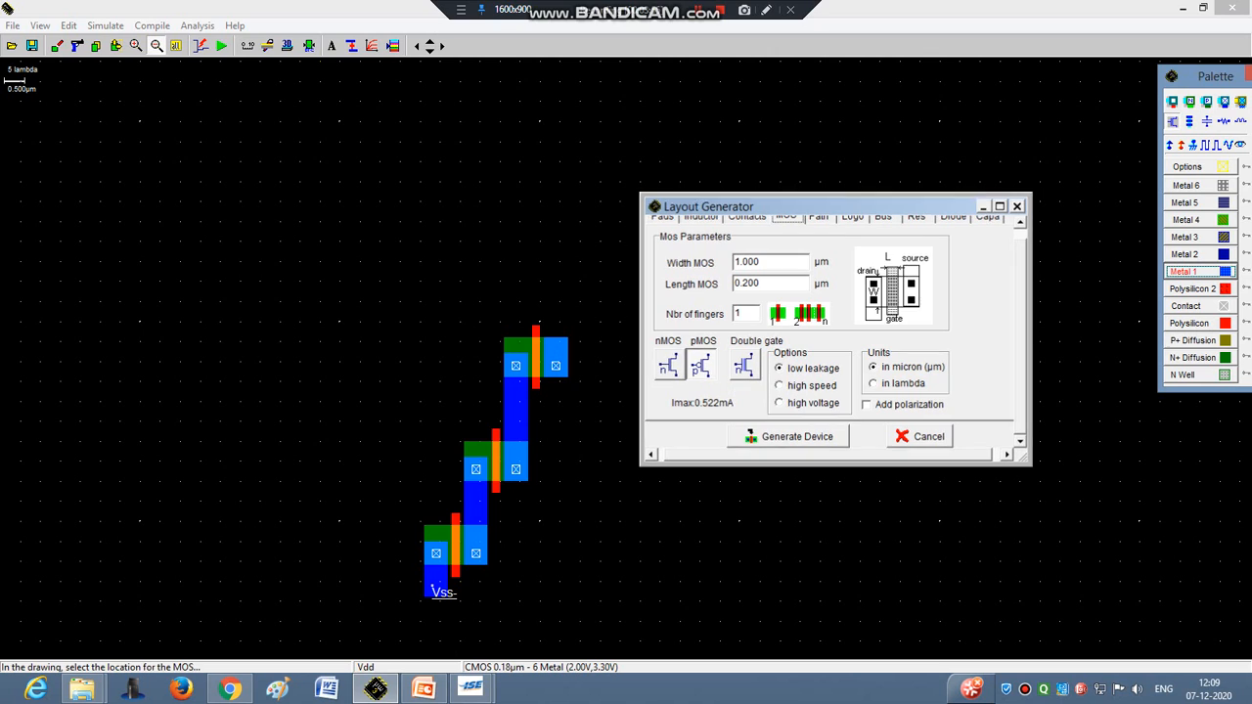
{"action": "left_click", "coordinate": [787, 436]}
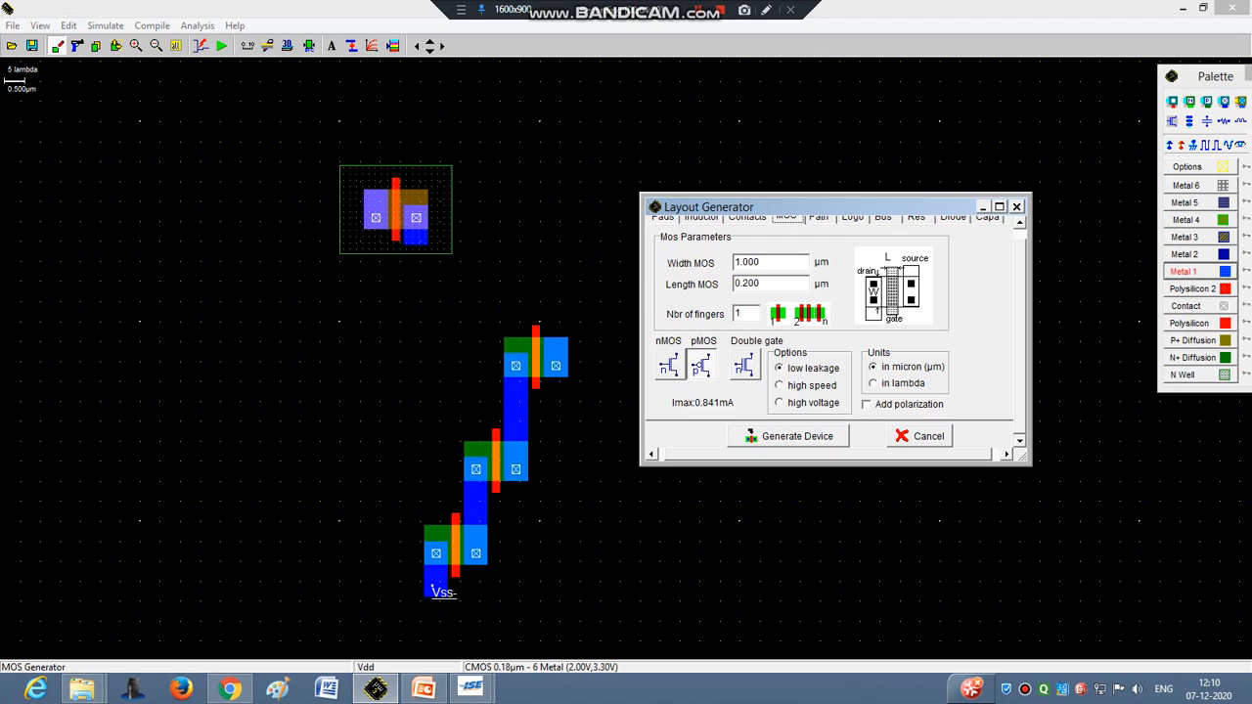
{"action": "left_click", "coordinate": [789, 436]}
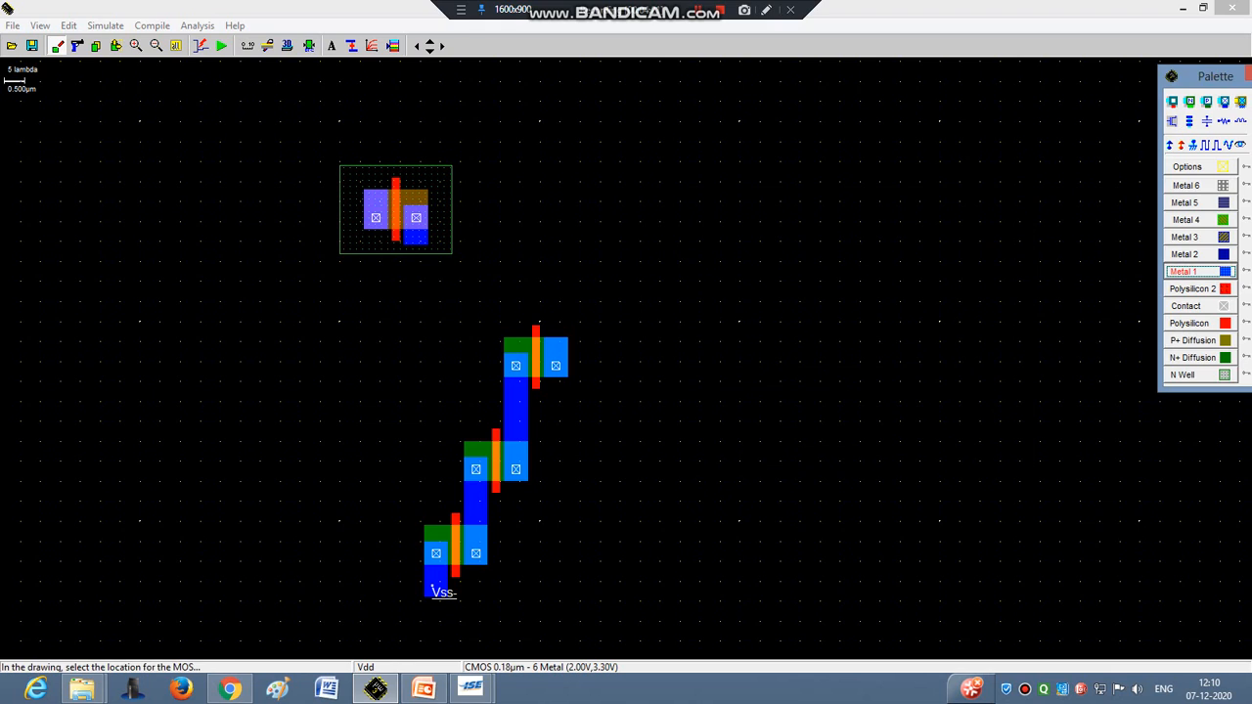
{"action": "left_click", "coordinate": [560, 178]}
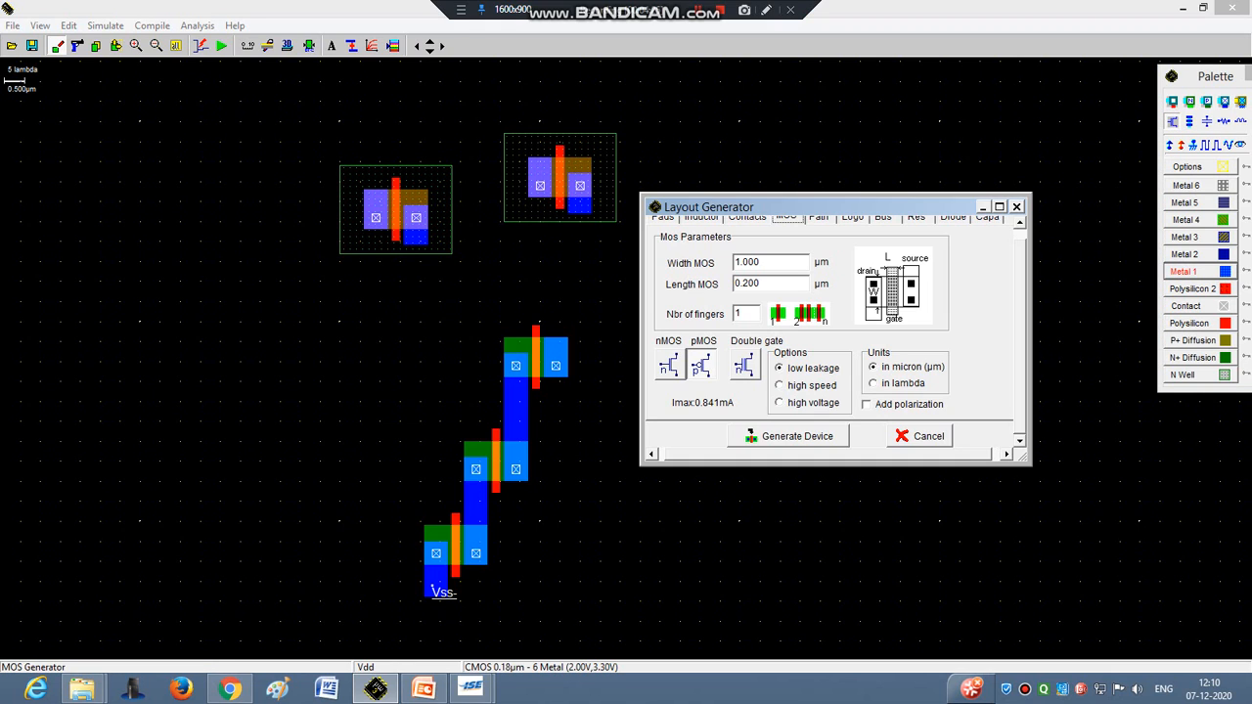
{"action": "left_click", "coordinate": [786, 434]}
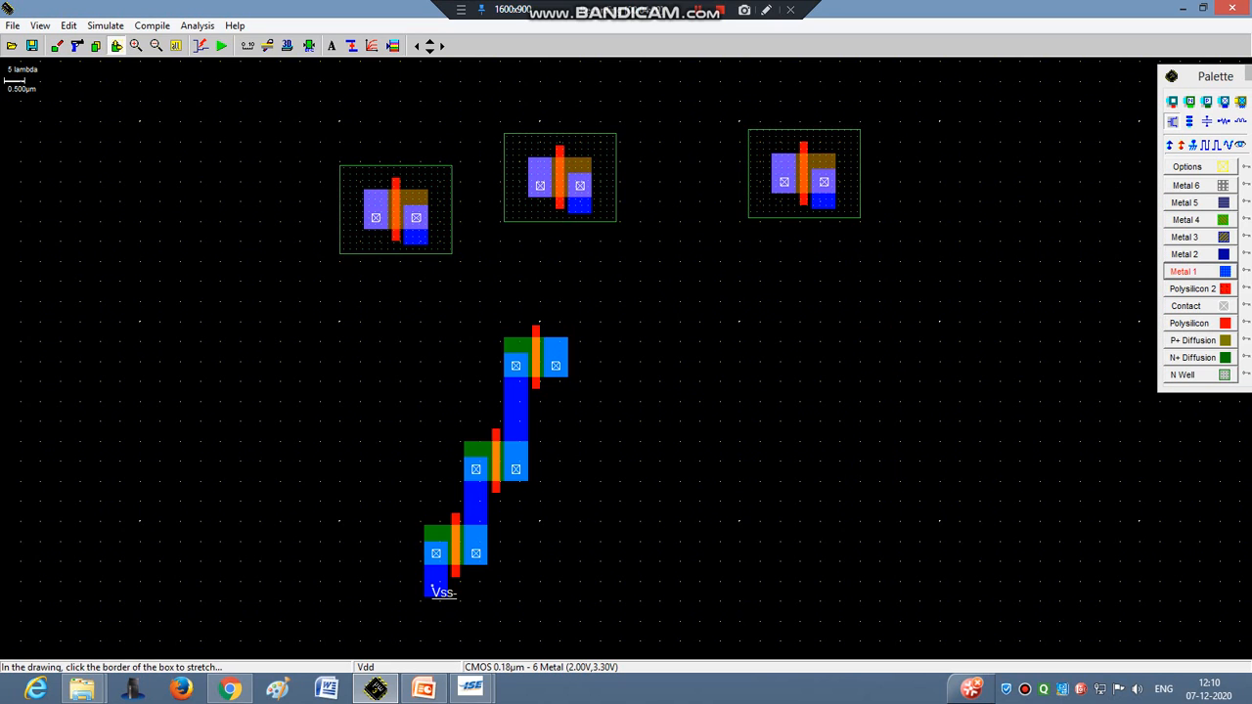
{"action": "left_click", "coordinate": [558, 176]}
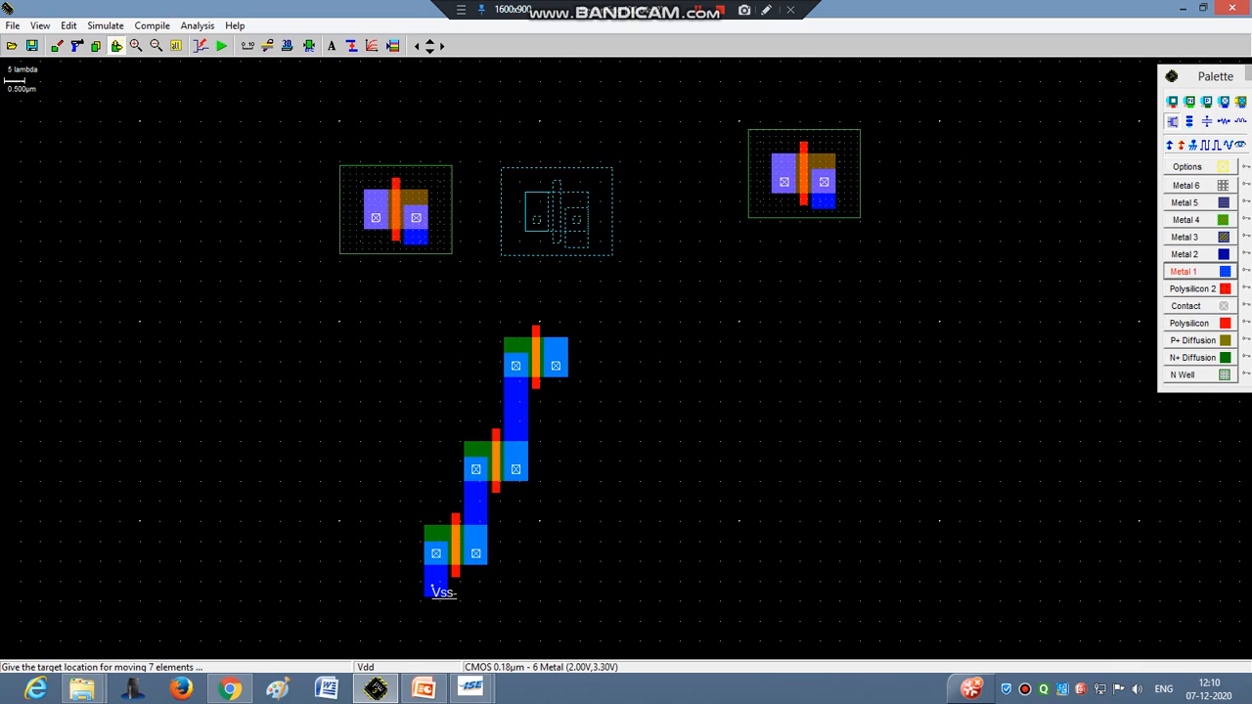
Move the pMOS copies so the three transistors sit evenly spaced in one row
{"action": "left_click", "coordinate": [558, 211]}
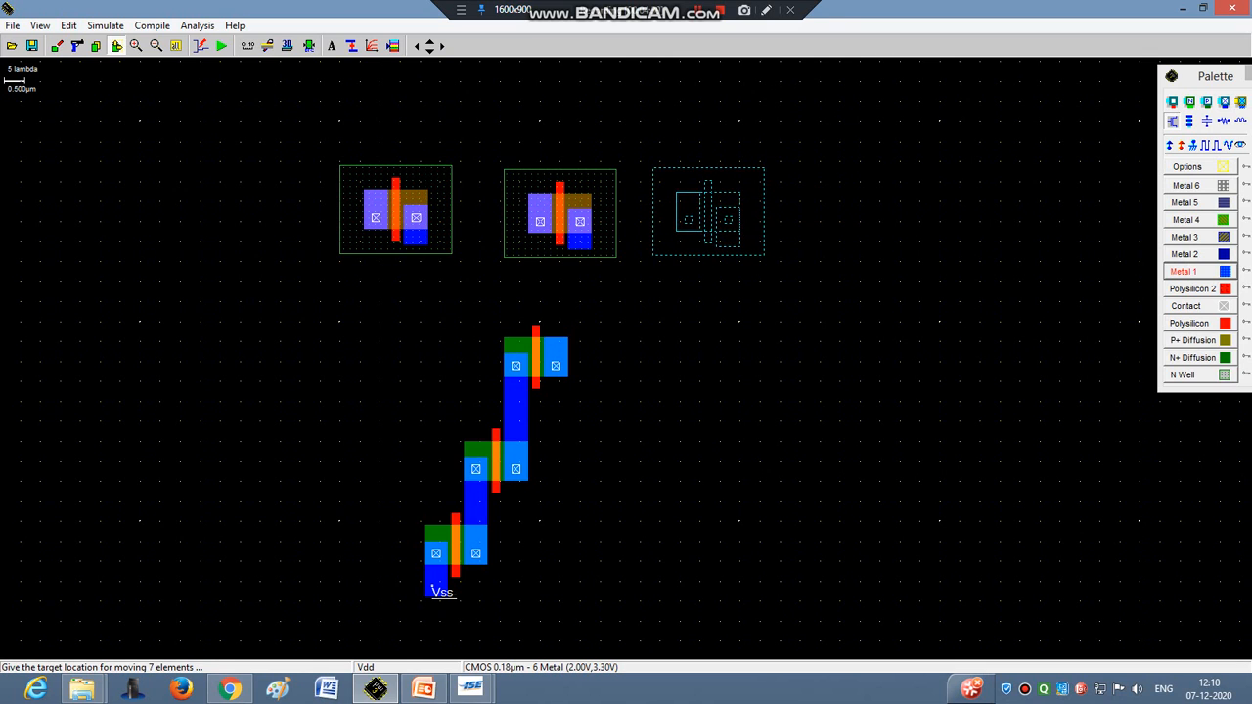
{"action": "left_click", "coordinate": [708, 211]}
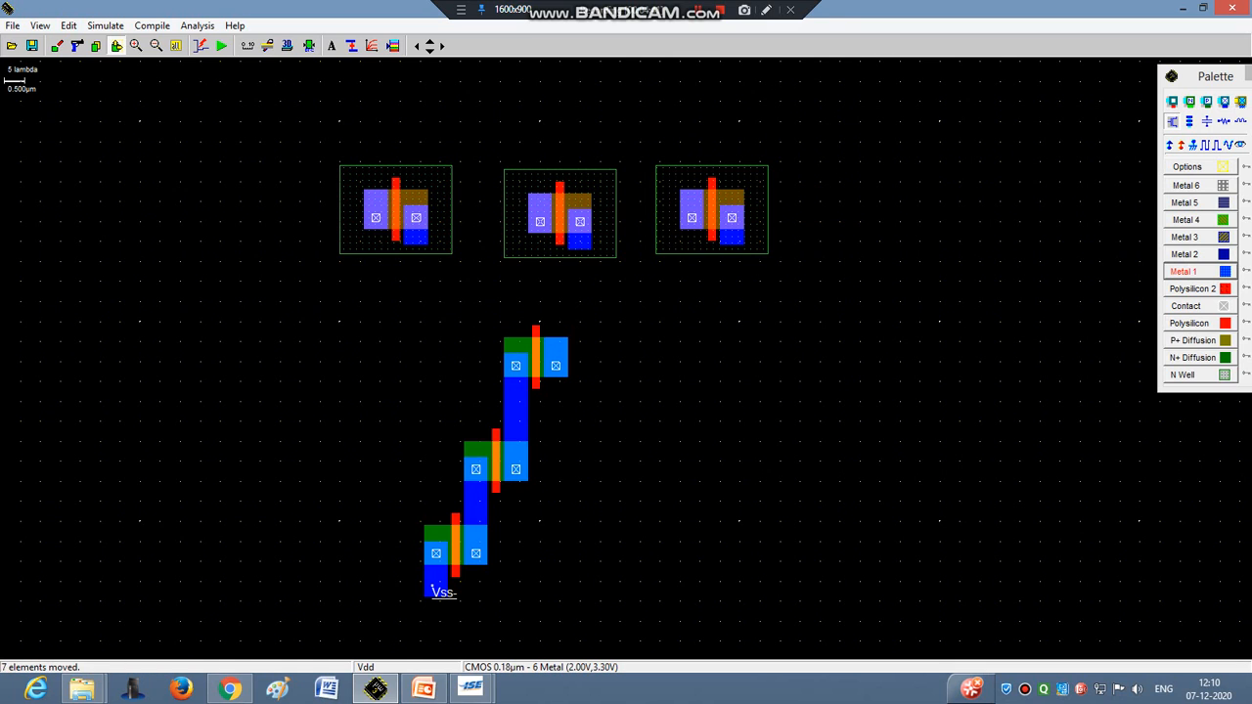
{"action": "left_click", "coordinate": [560, 211]}
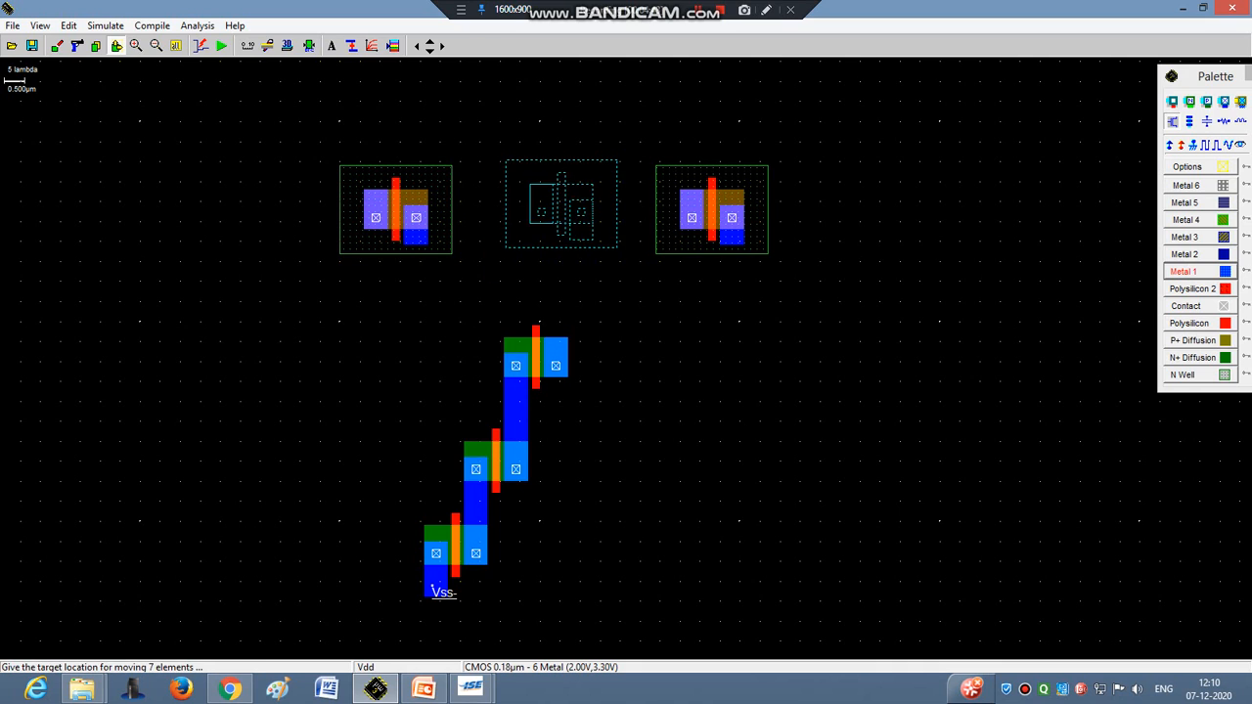
{"action": "left_click", "coordinate": [556, 208]}
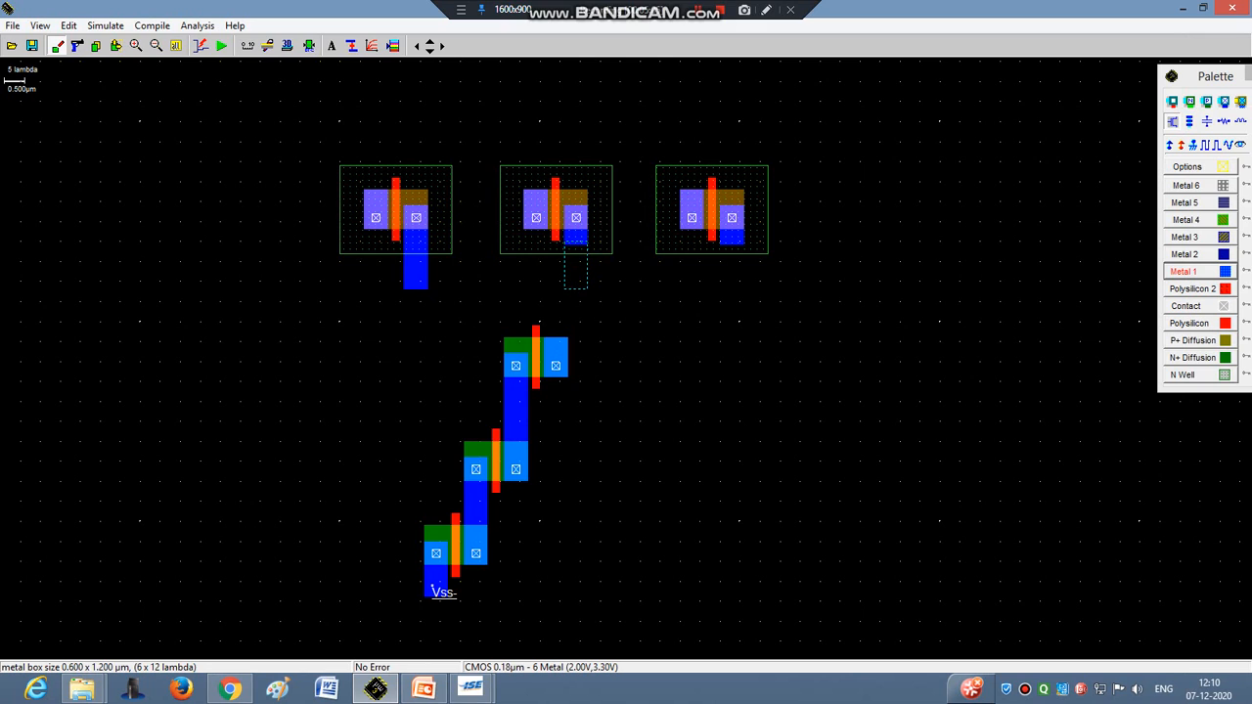
Draw Metal 1 strips joining the three pMOS drains to the nMOS top and a rail across their sources
{"action": "left_click", "coordinate": [575, 264]}
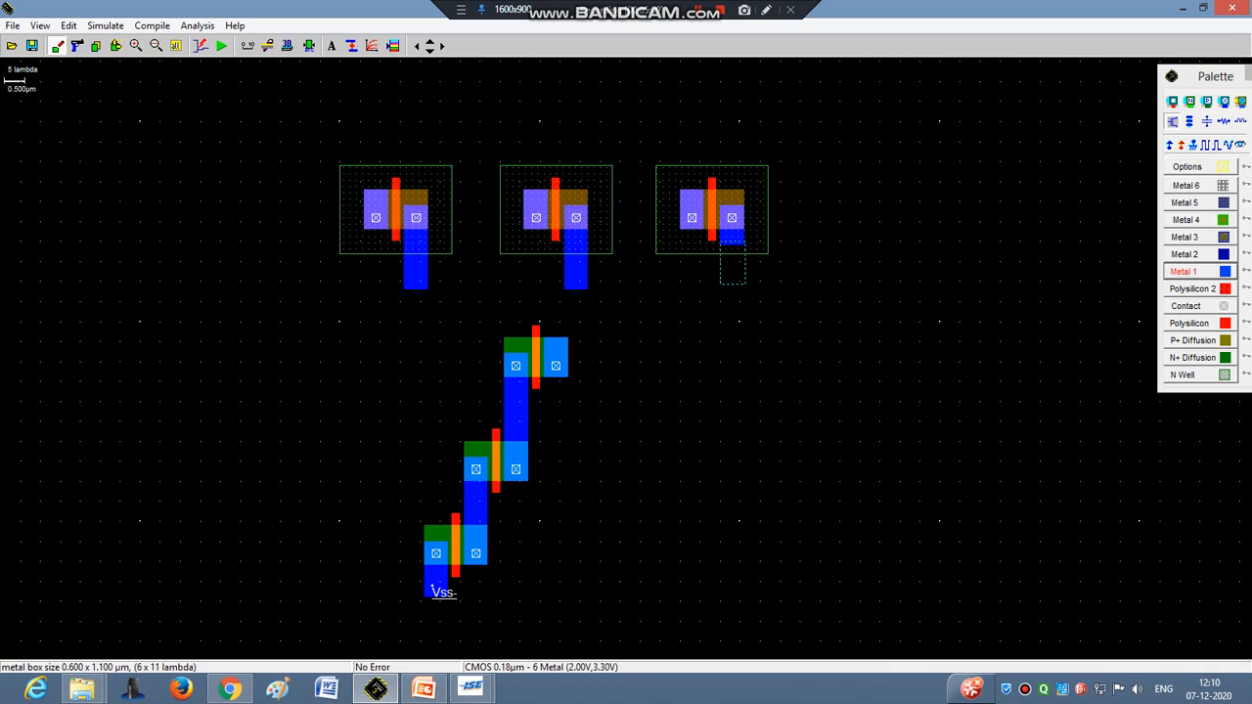
{"action": "left_click", "coordinate": [732, 262]}
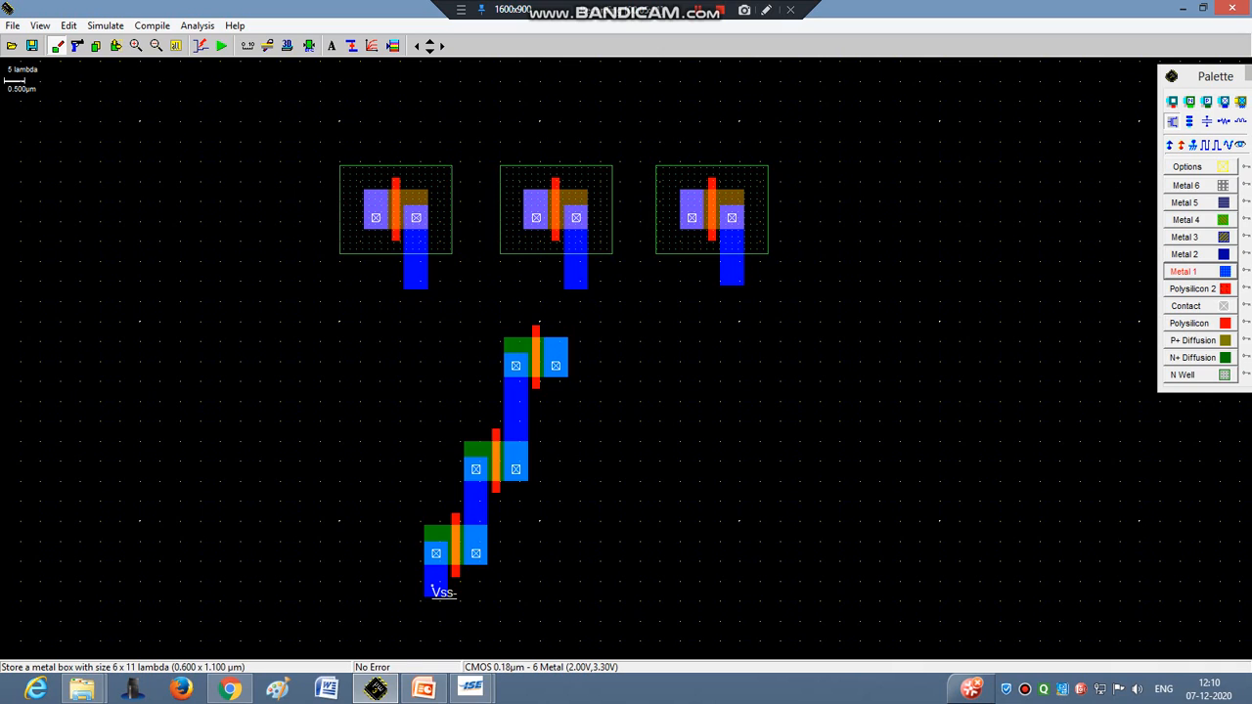
{"action": "left_click_drag", "start_coordinate": [403, 278], "coordinate": [467, 298]}
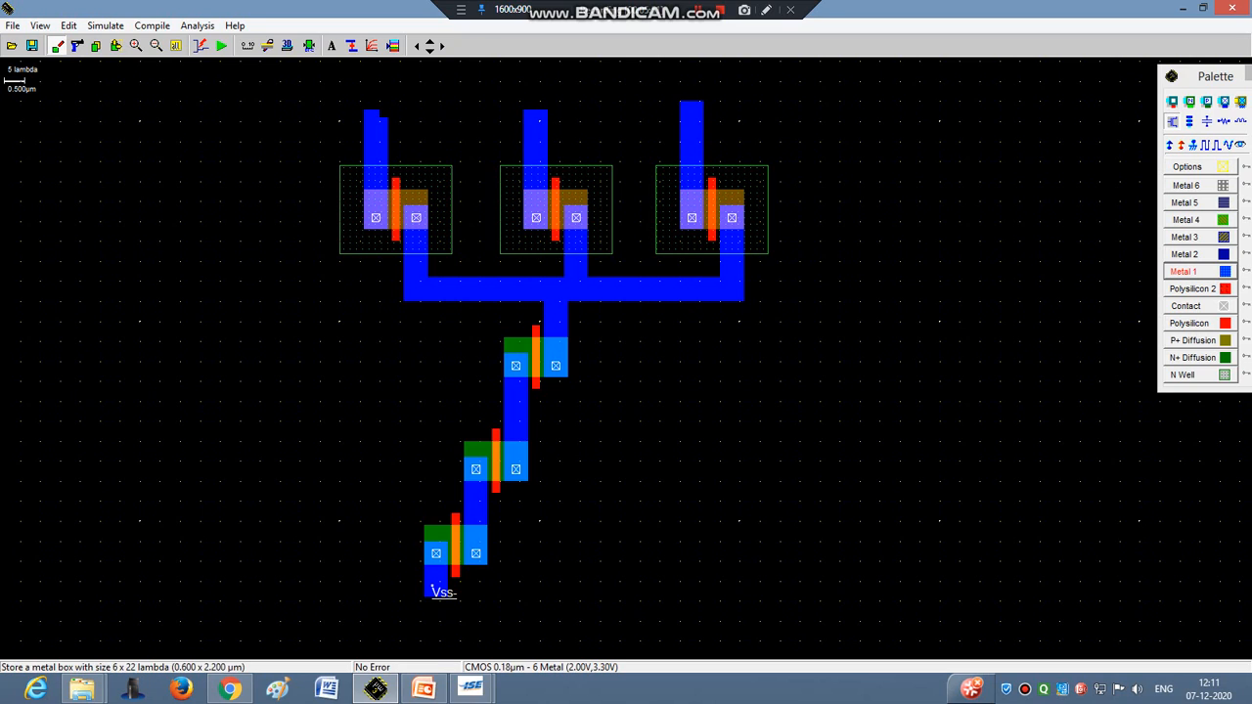
{"action": "left_click_drag", "start_coordinate": [367, 105], "coordinate": [700, 122]}
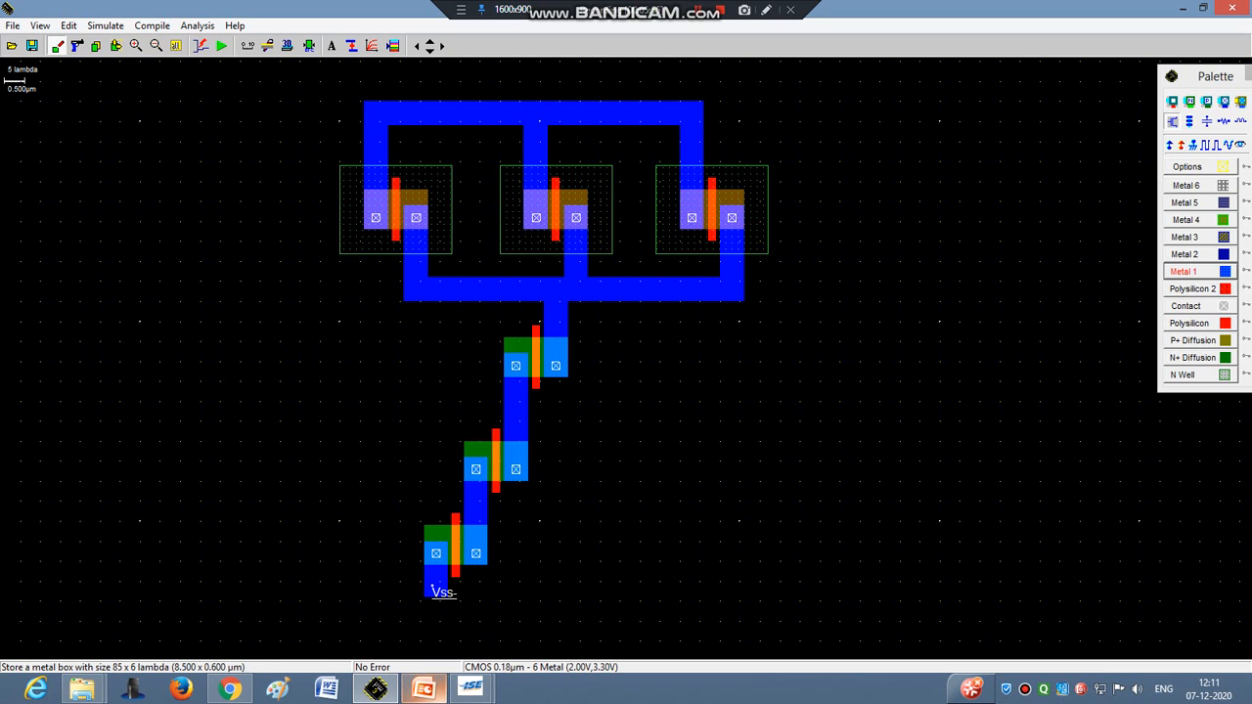
{"action": "left_click", "coordinate": [423, 689]}
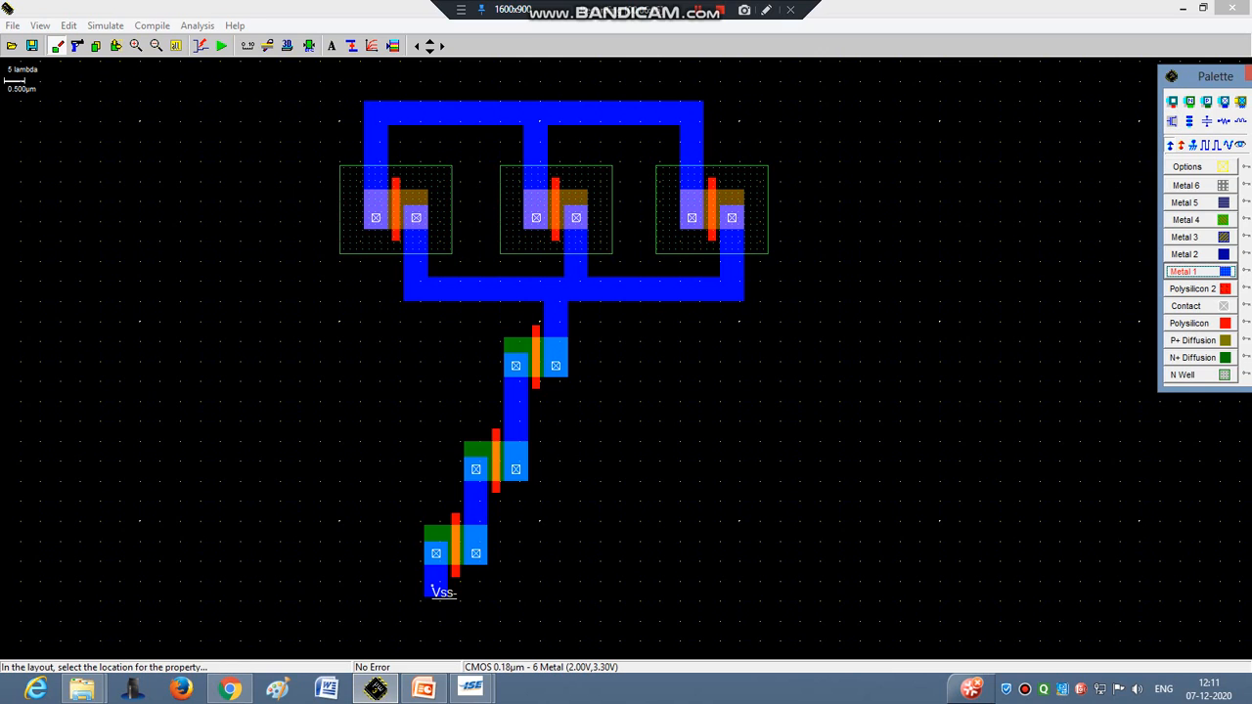
Place Vdd+ supply labels on the top metal rail and the pMOS sources, checking against the schematic
{"action": "left_click", "coordinate": [540, 119]}
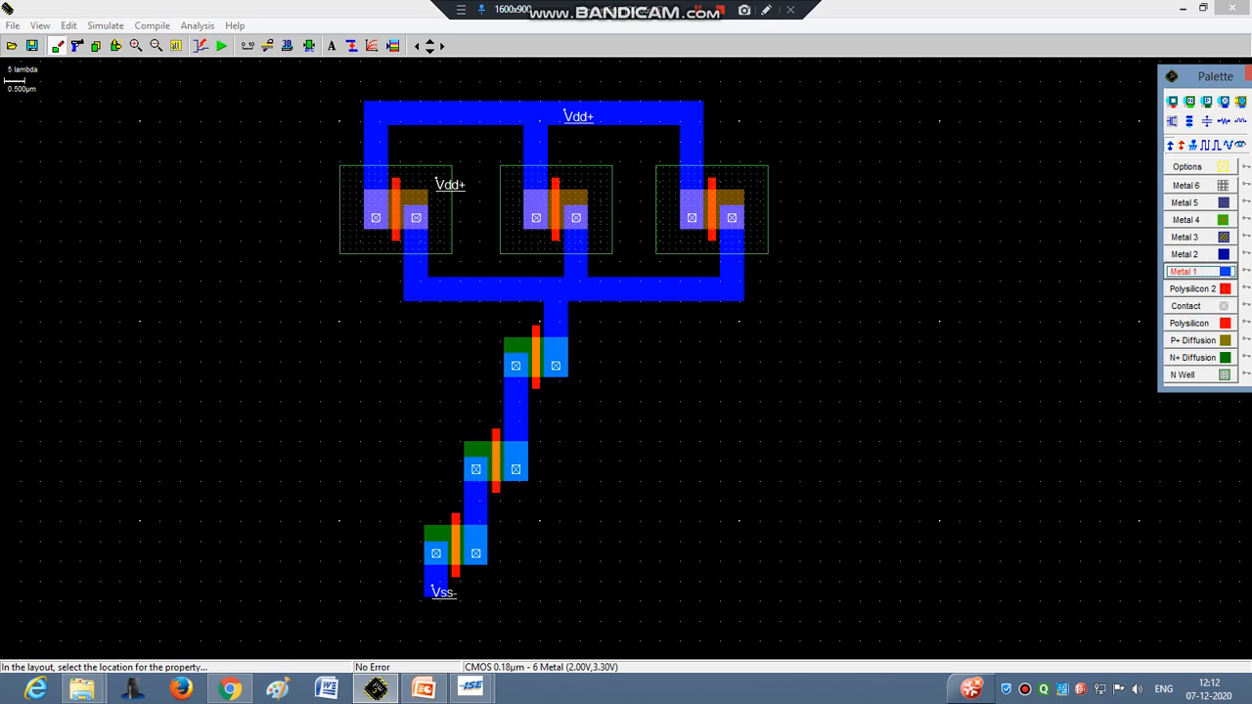
{"action": "left_click", "coordinate": [615, 184]}
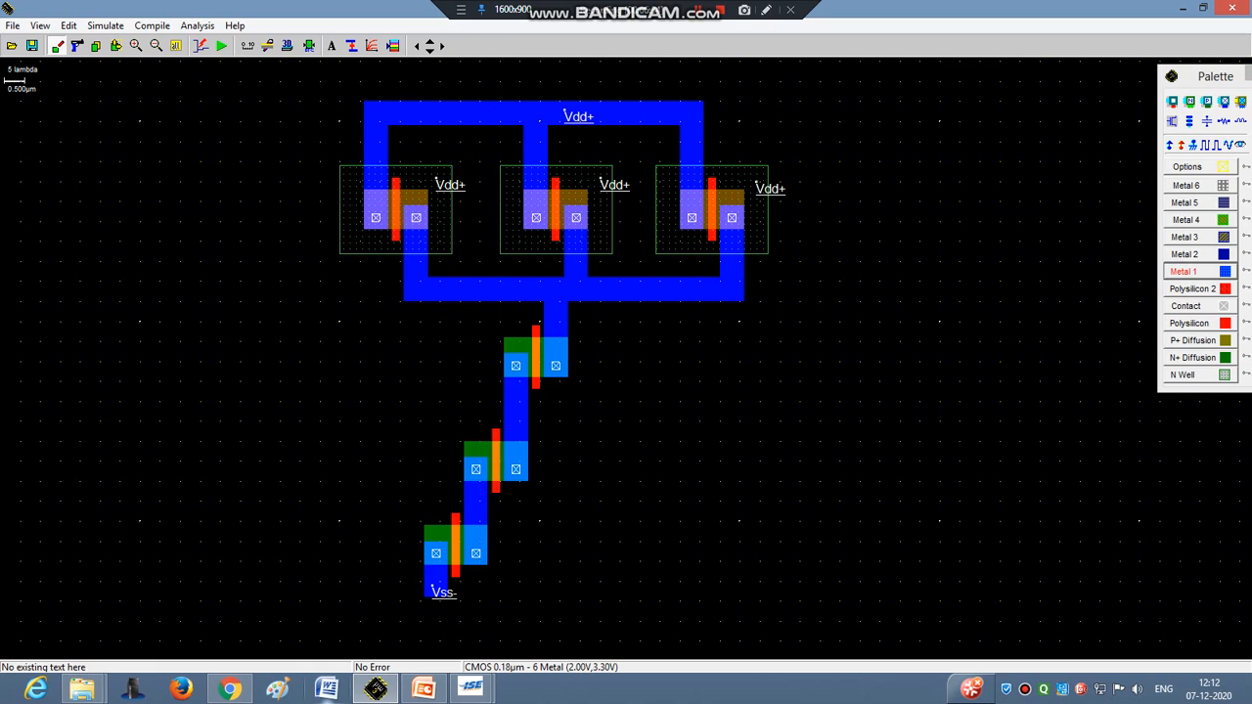
{"action": "left_click", "coordinate": [423, 689]}
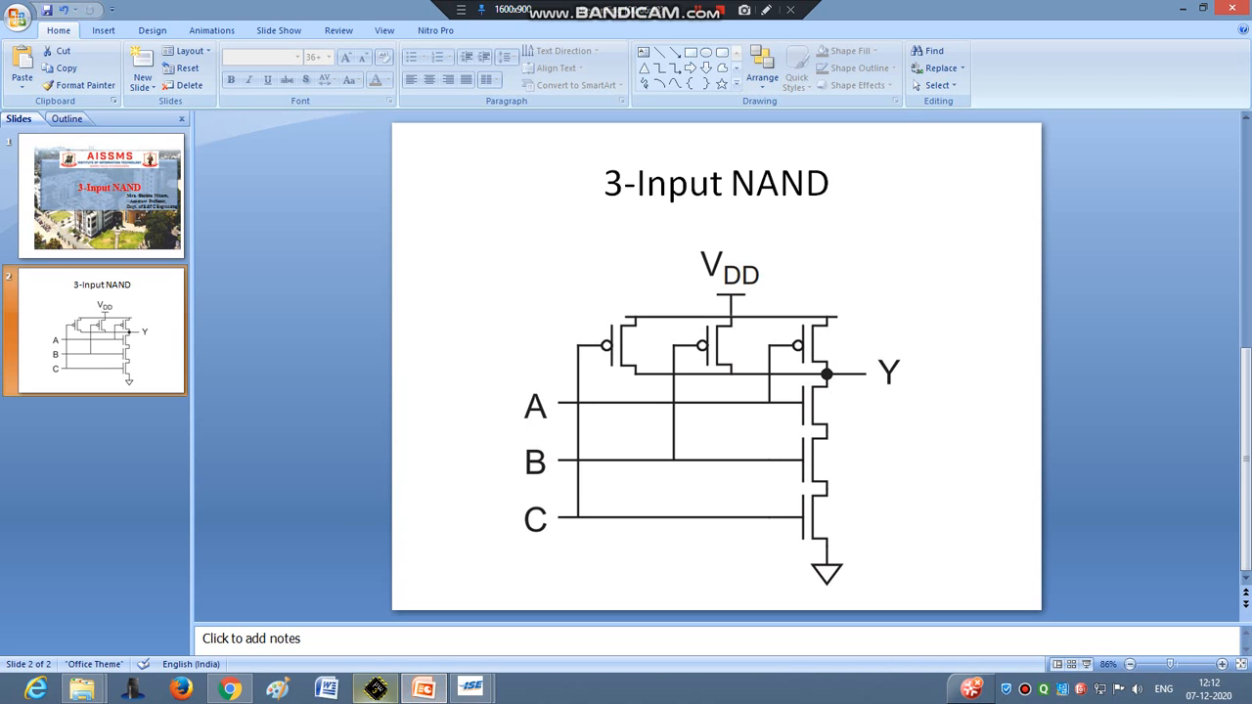
{"action": "left_click", "coordinate": [472, 688]}
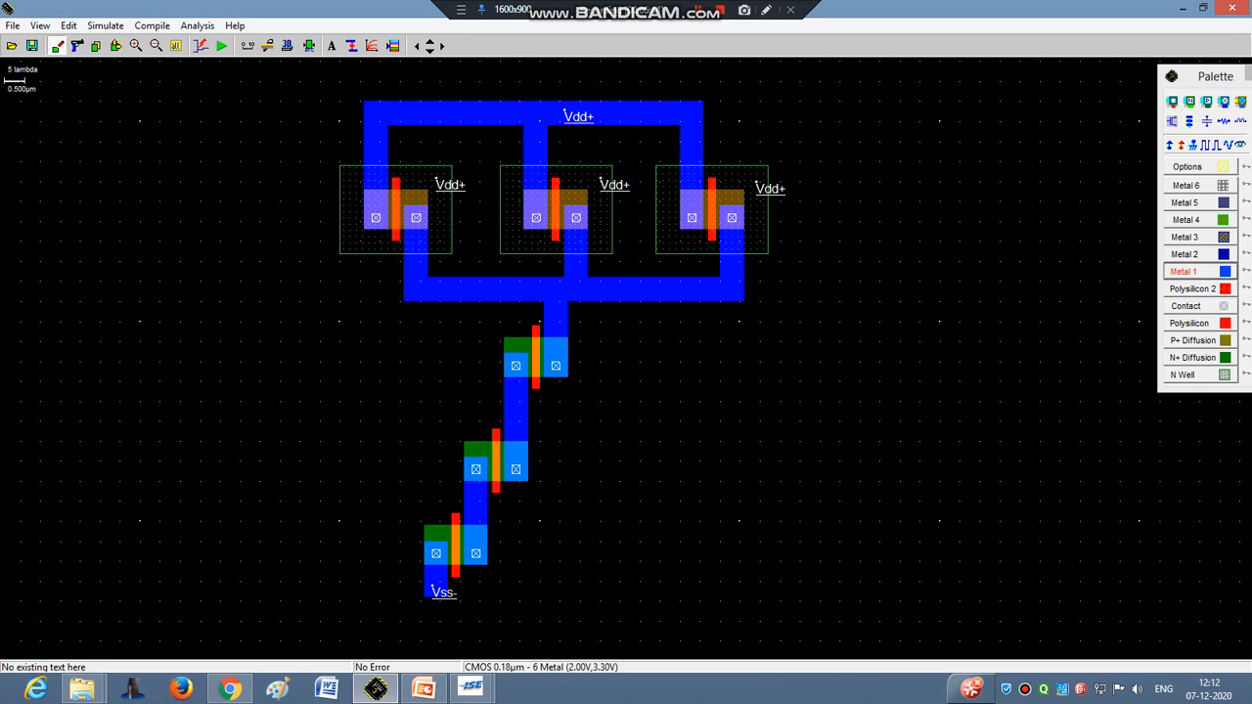
Draw a polysilicon line from the left pMOS gate down to the bottom nMOS gate
{"action": "left_click", "coordinate": [1192, 323]}
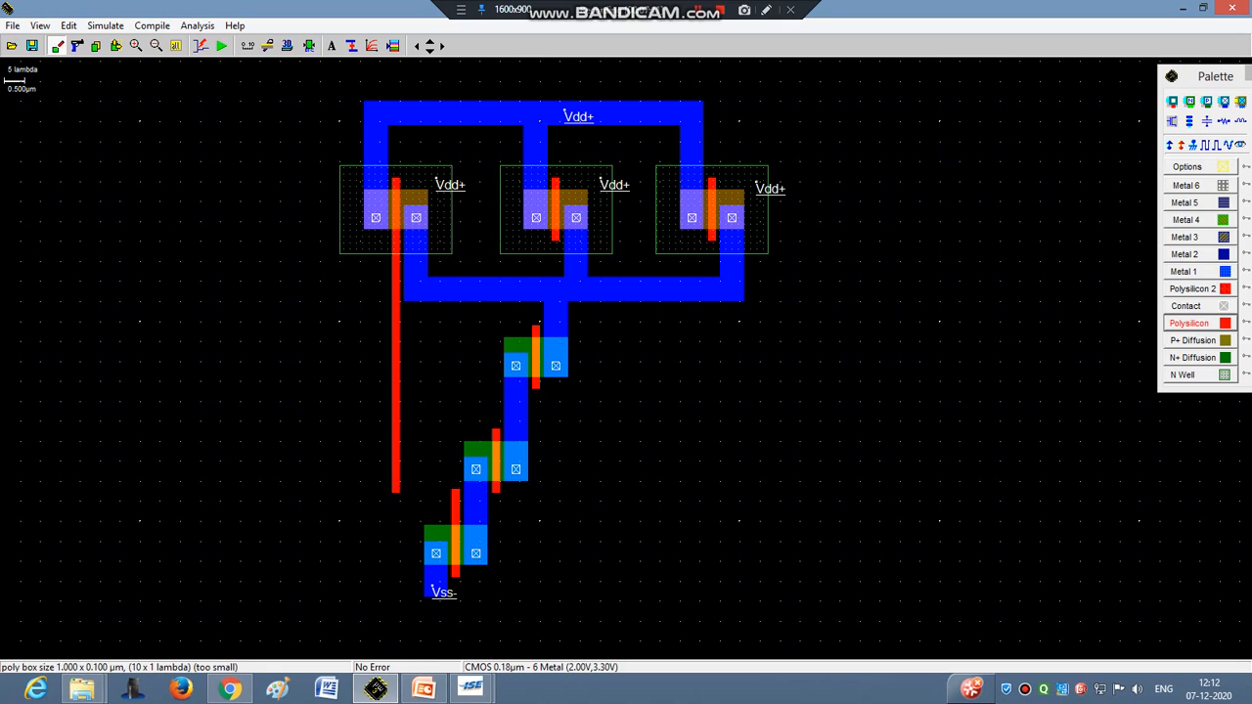
{"action": "left_click_drag", "start_coordinate": [395, 493], "coordinate": [458, 498]}
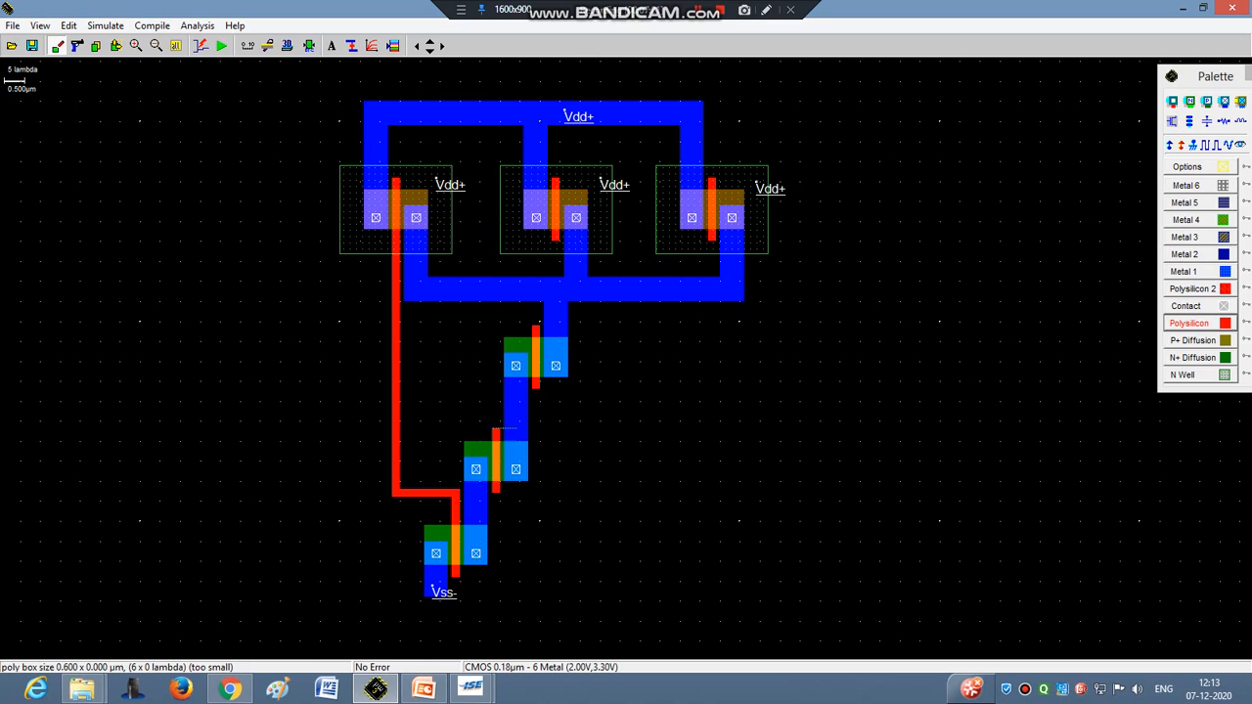
{"action": "left_click_drag", "start_coordinate": [493, 426], "coordinate": [712, 427]}
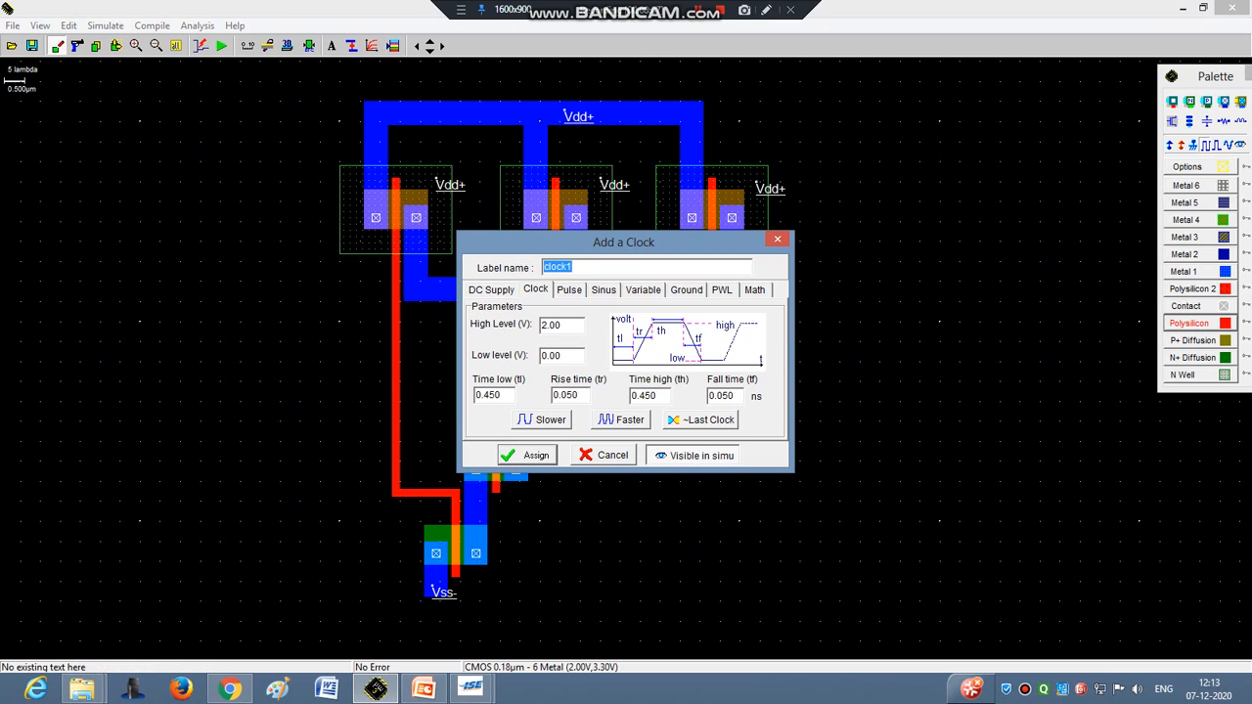
Assign clock inputs A, B and C to the left, middle and right gate polysilicon lines
{"action": "left_click", "coordinate": [527, 454]}
{"action": "type", "text": "B"}
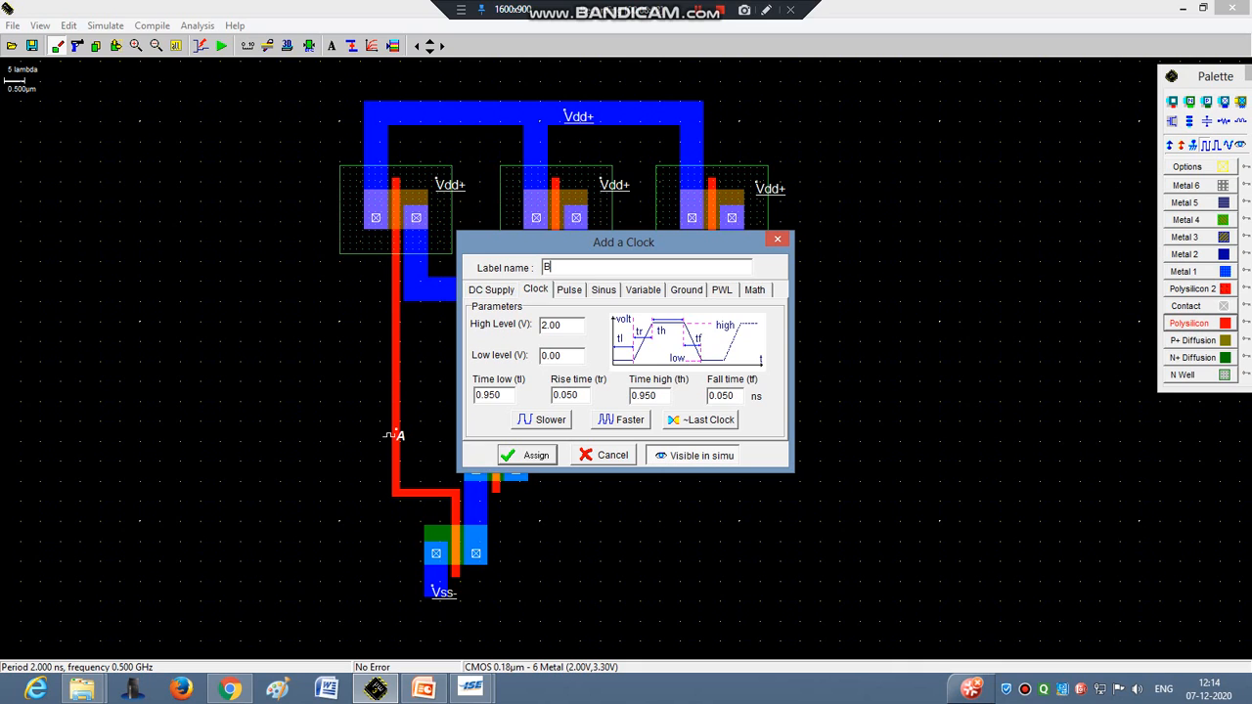
{"action": "left_click", "coordinate": [526, 454]}
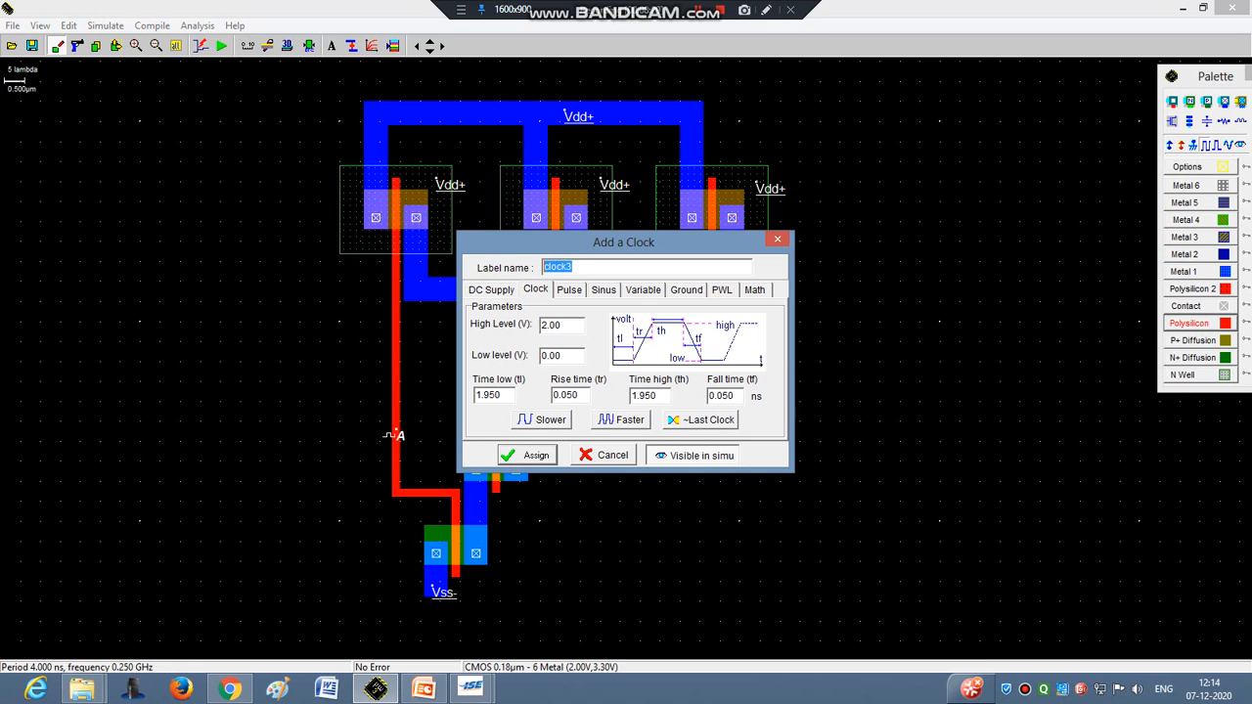
{"action": "type", "text": "C"}
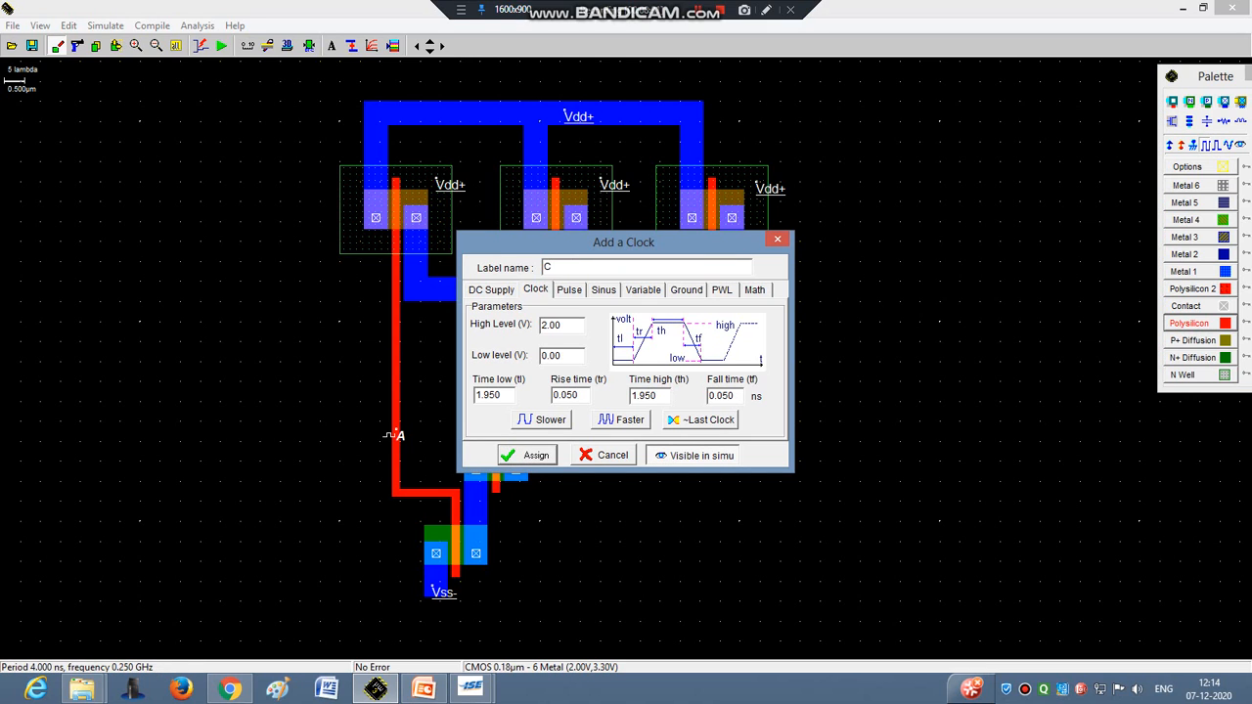
{"action": "left_click", "coordinate": [527, 454]}
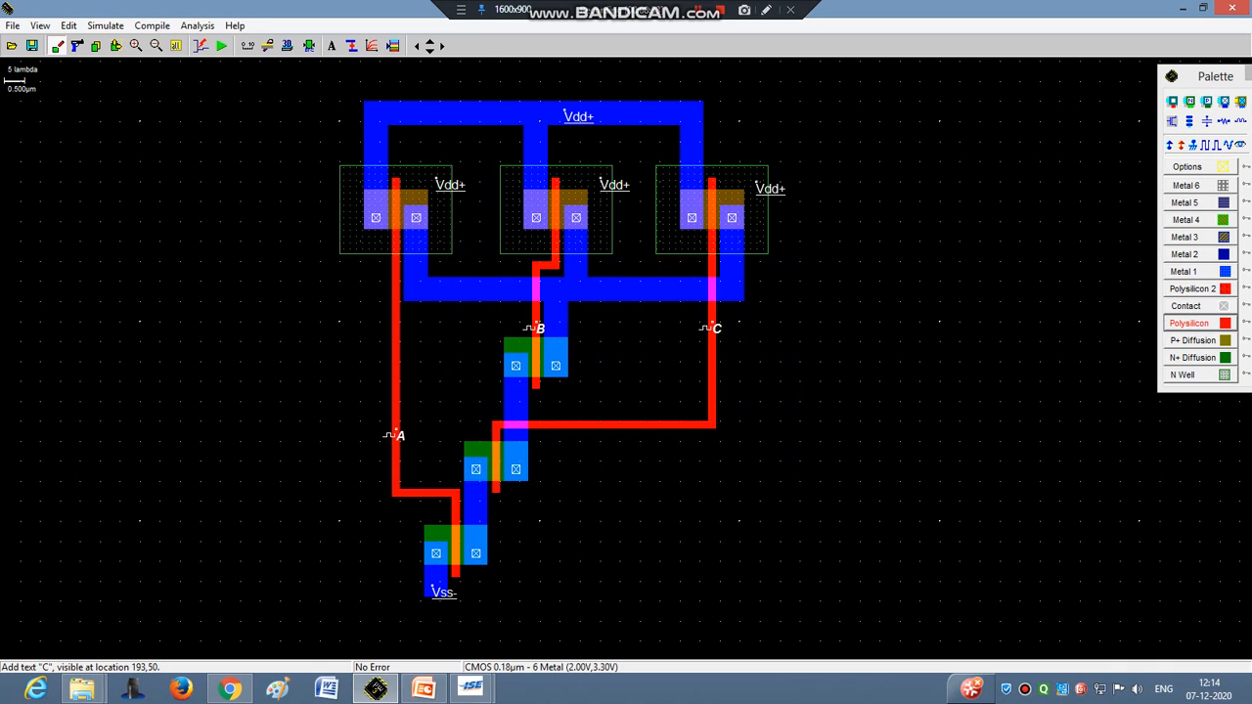
{"action": "mouse_move", "coordinate": [1225, 165]}
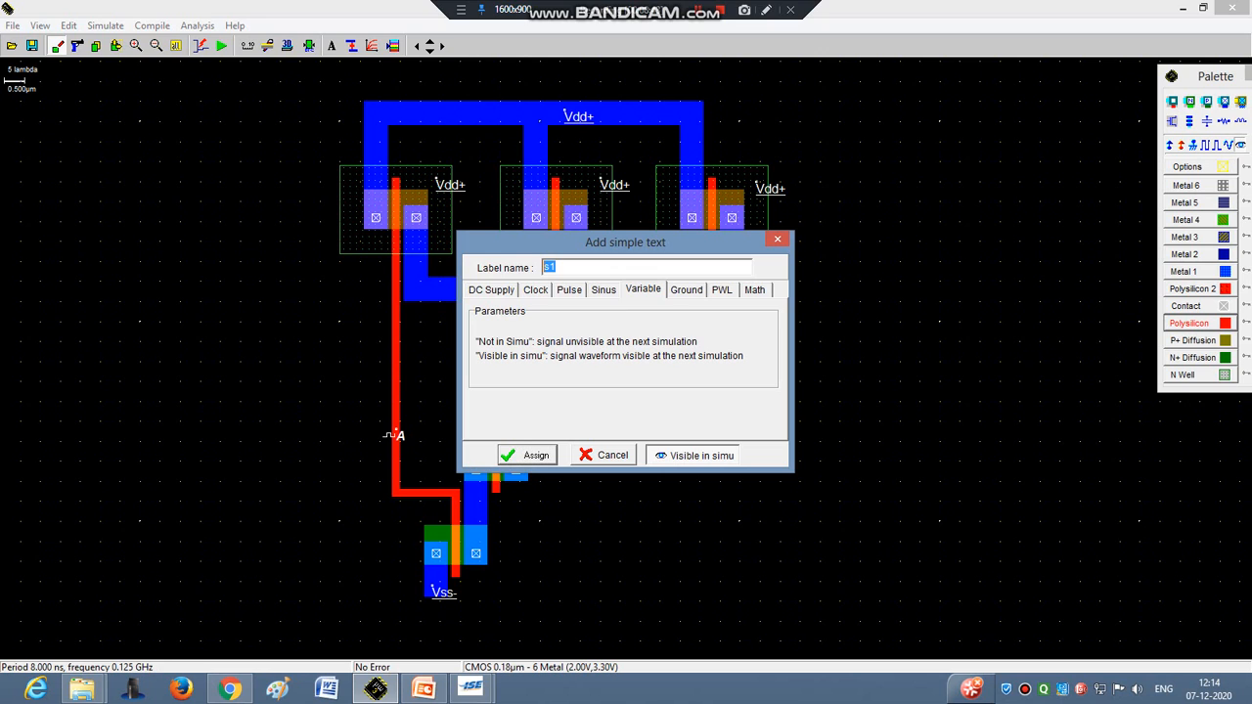
Label the output node Y, then dismiss the Quick Heal upgrade notice back in PowerPoint
{"action": "type", "text": "Y"}
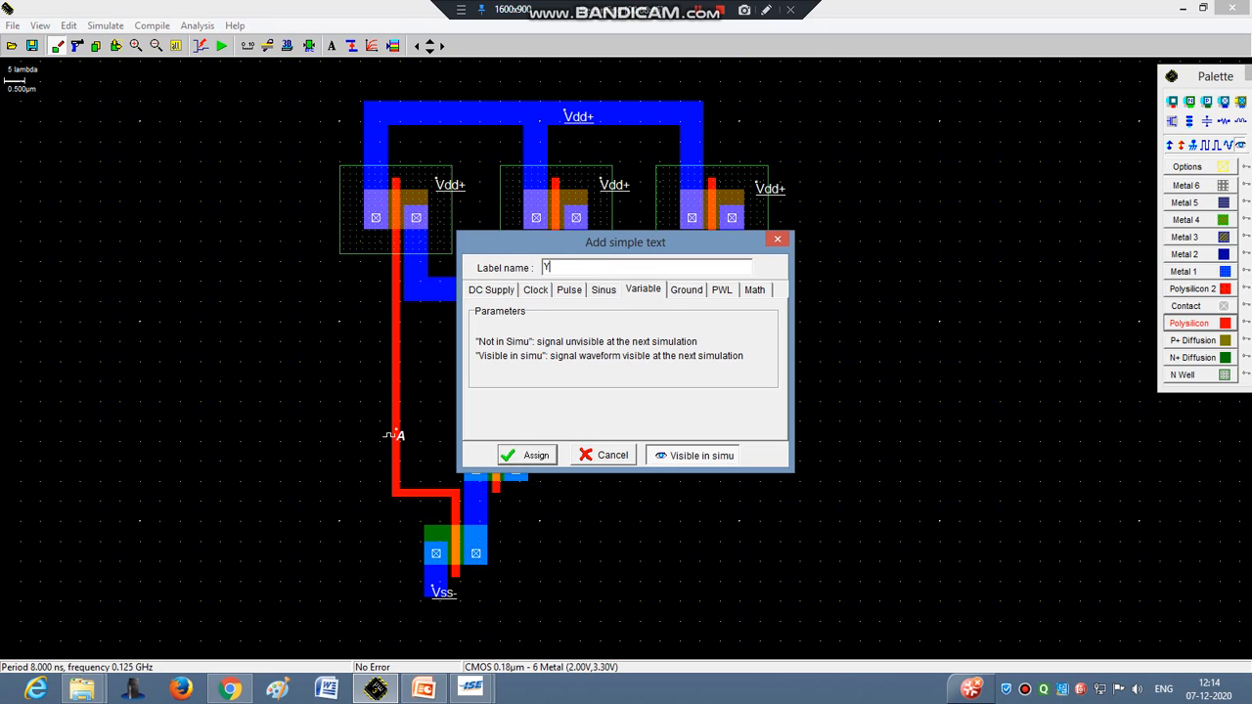
{"action": "left_click", "coordinate": [526, 454]}
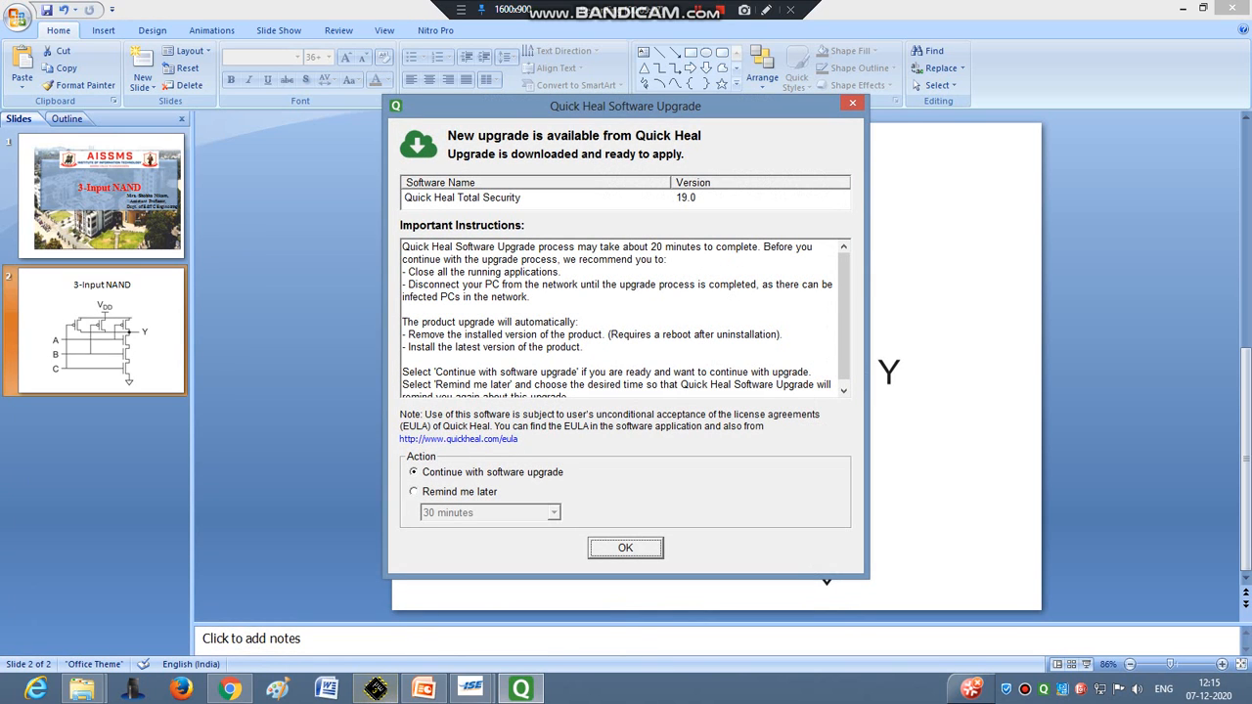
{"action": "left_click", "coordinate": [626, 548]}
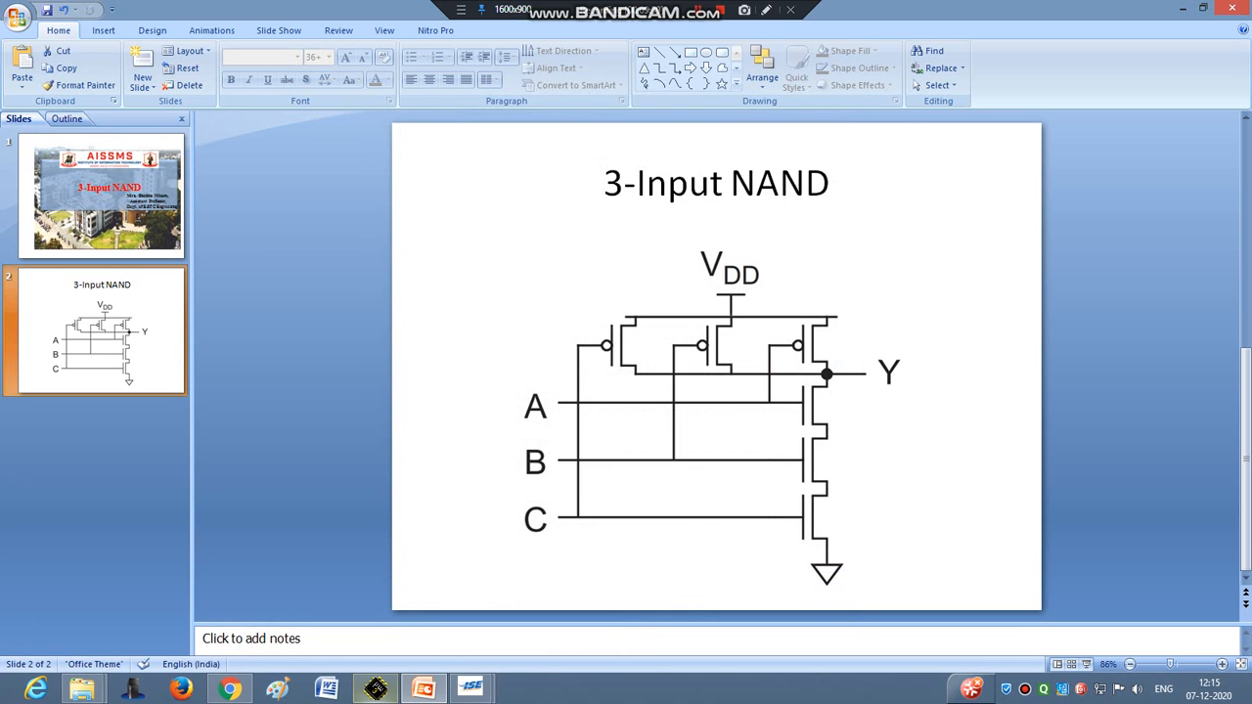